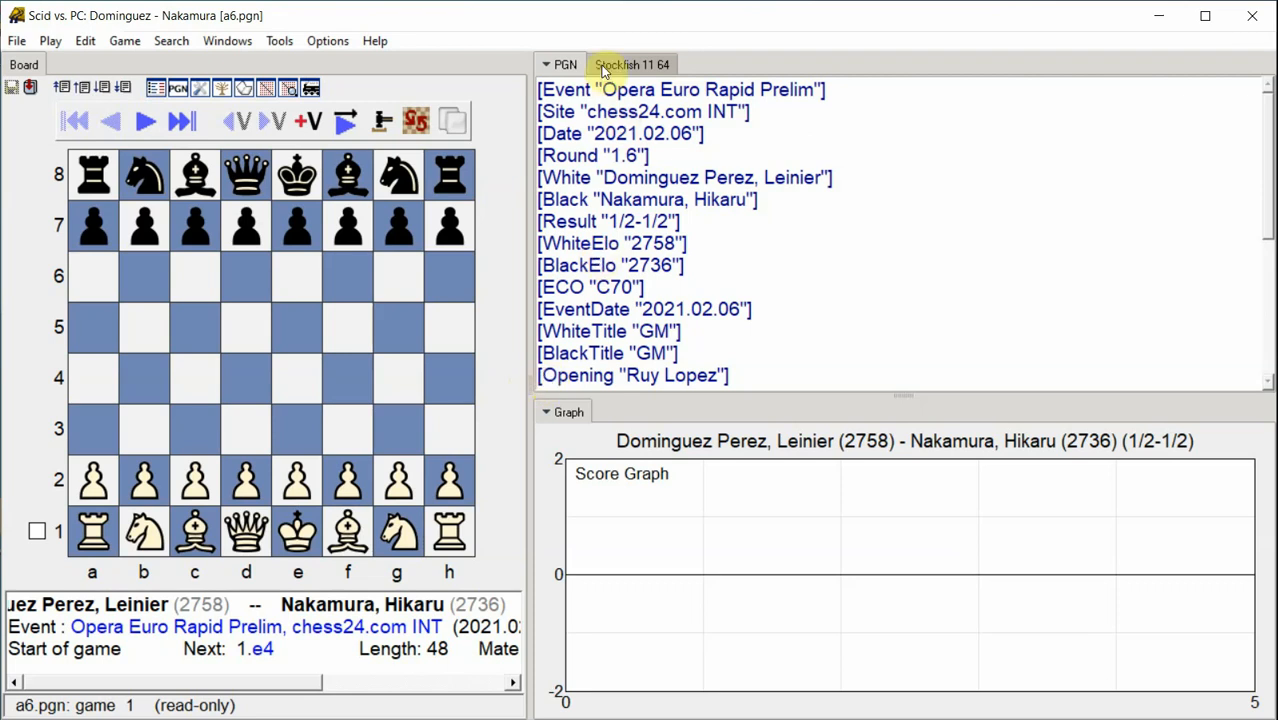
- Start Stockfish annotation at 3 seconds per move, scoring all moves with variations when not best
click(632, 64)
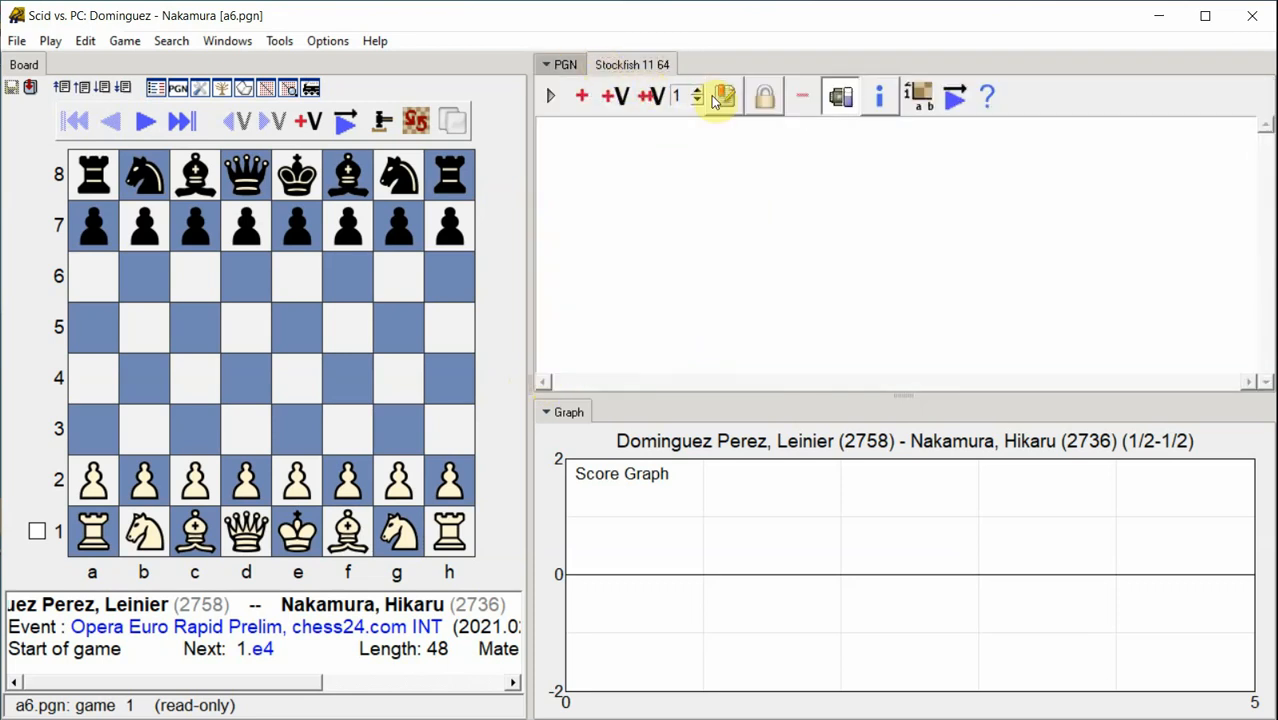
click(722, 96)
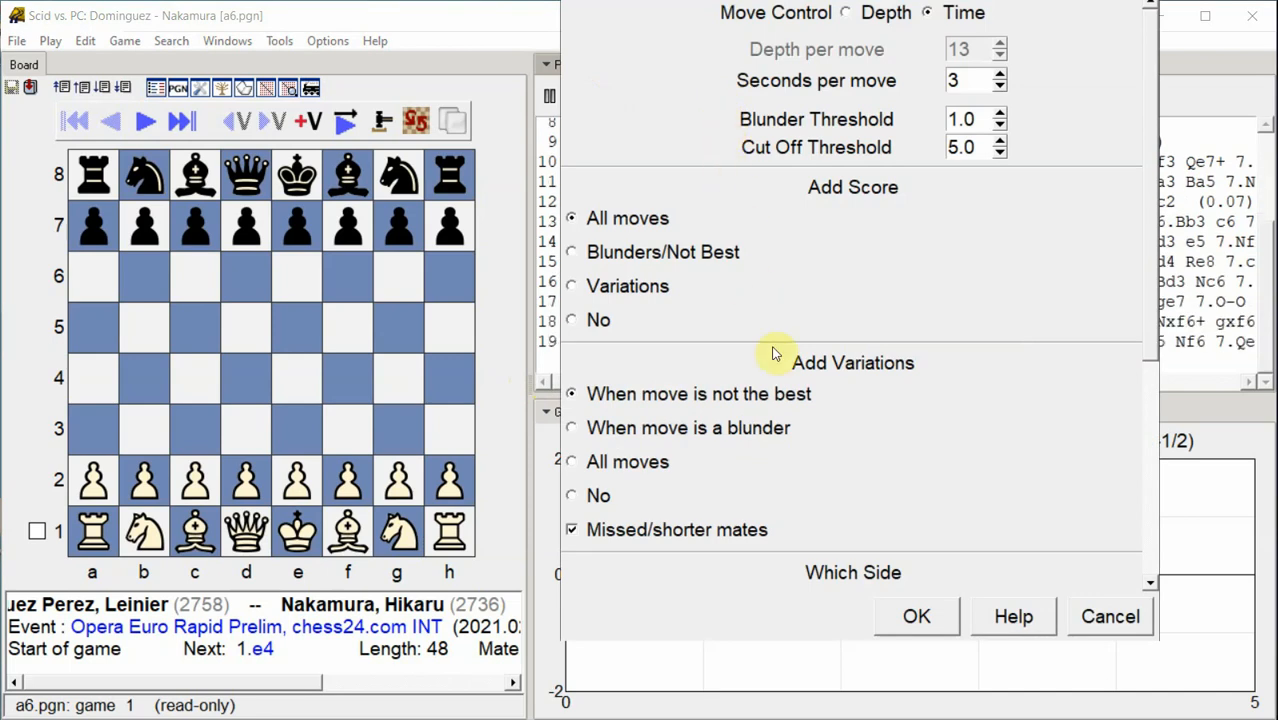
click(916, 616)
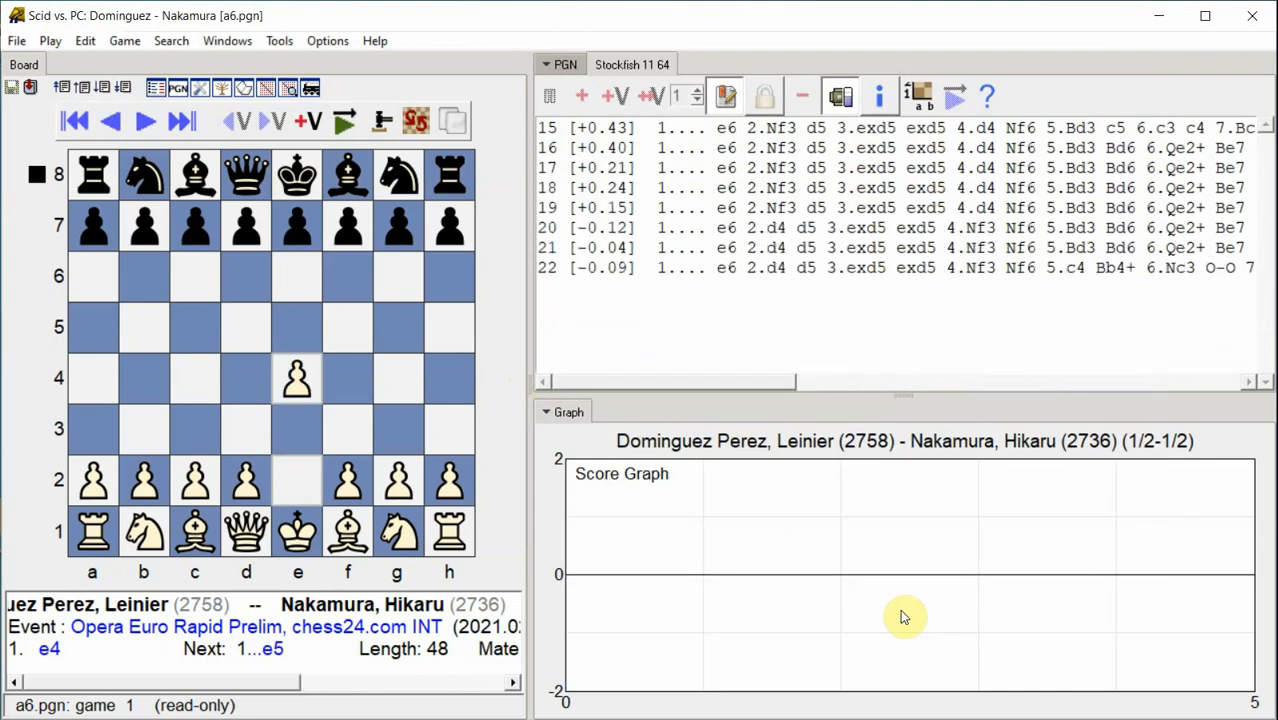
- Step through the opening to 3...a6 and show the annotated PGN notation
click(142, 120)
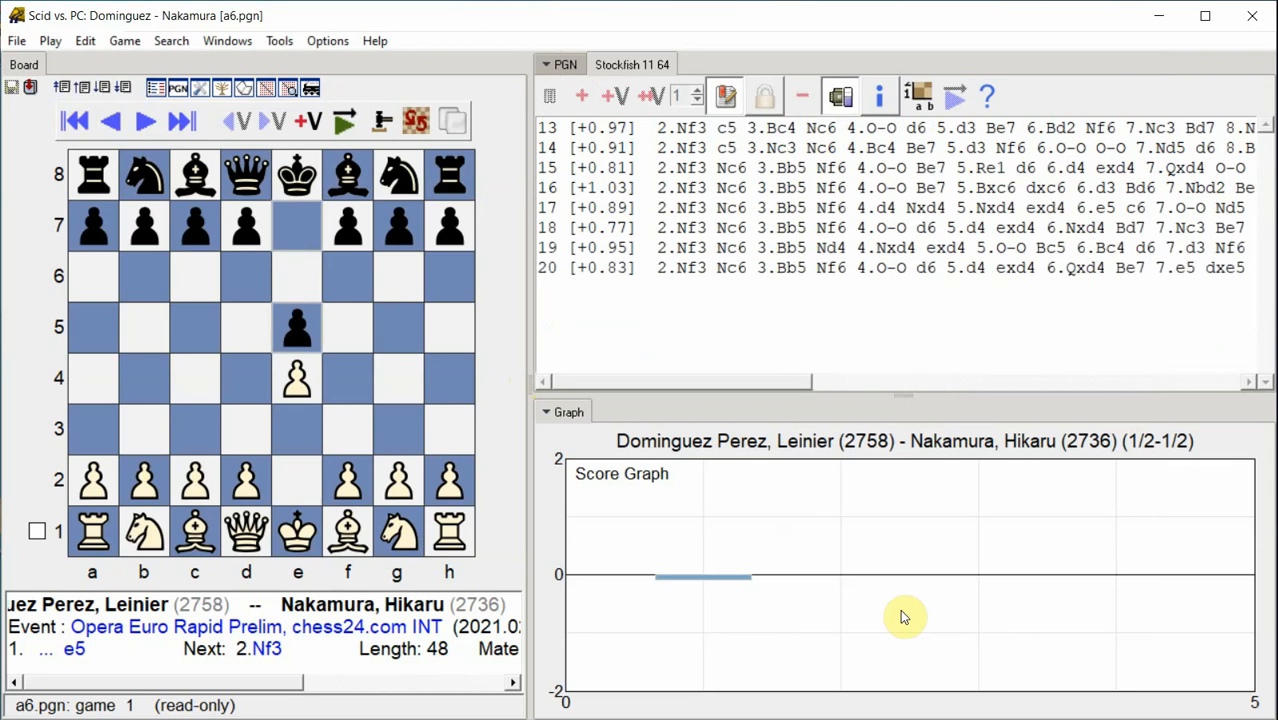
click(144, 120)
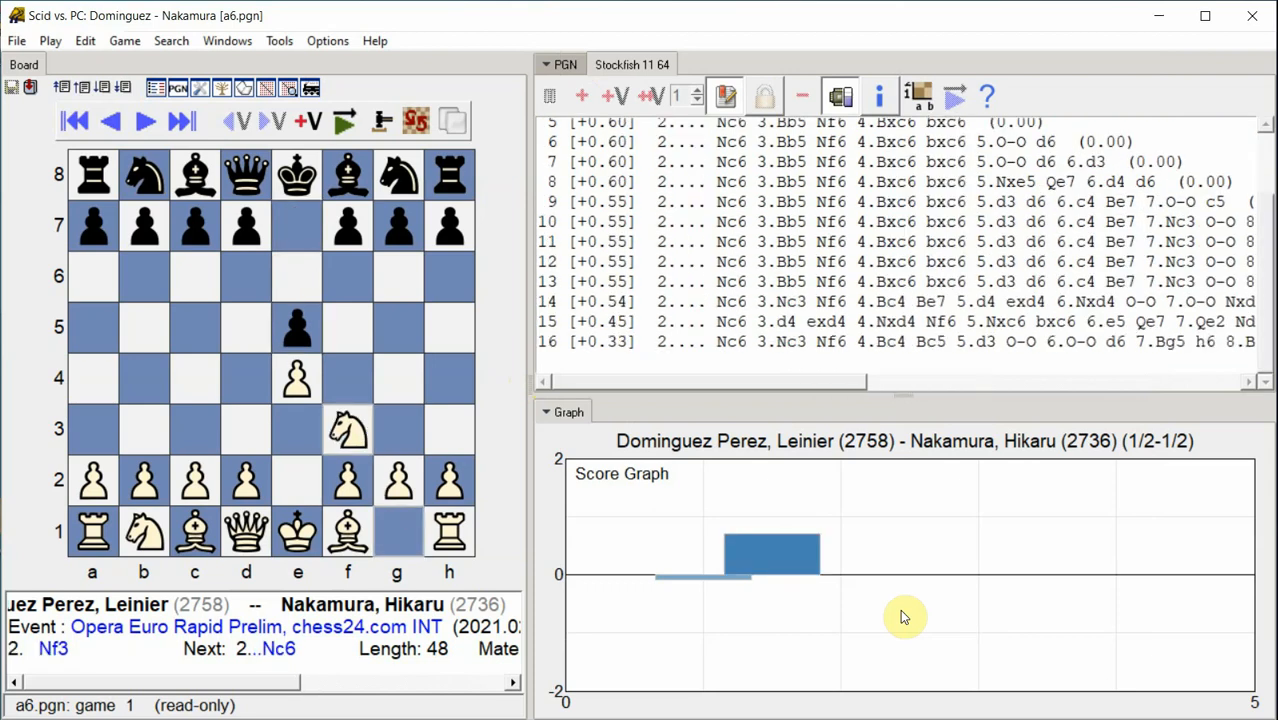
scroll(down, 3)
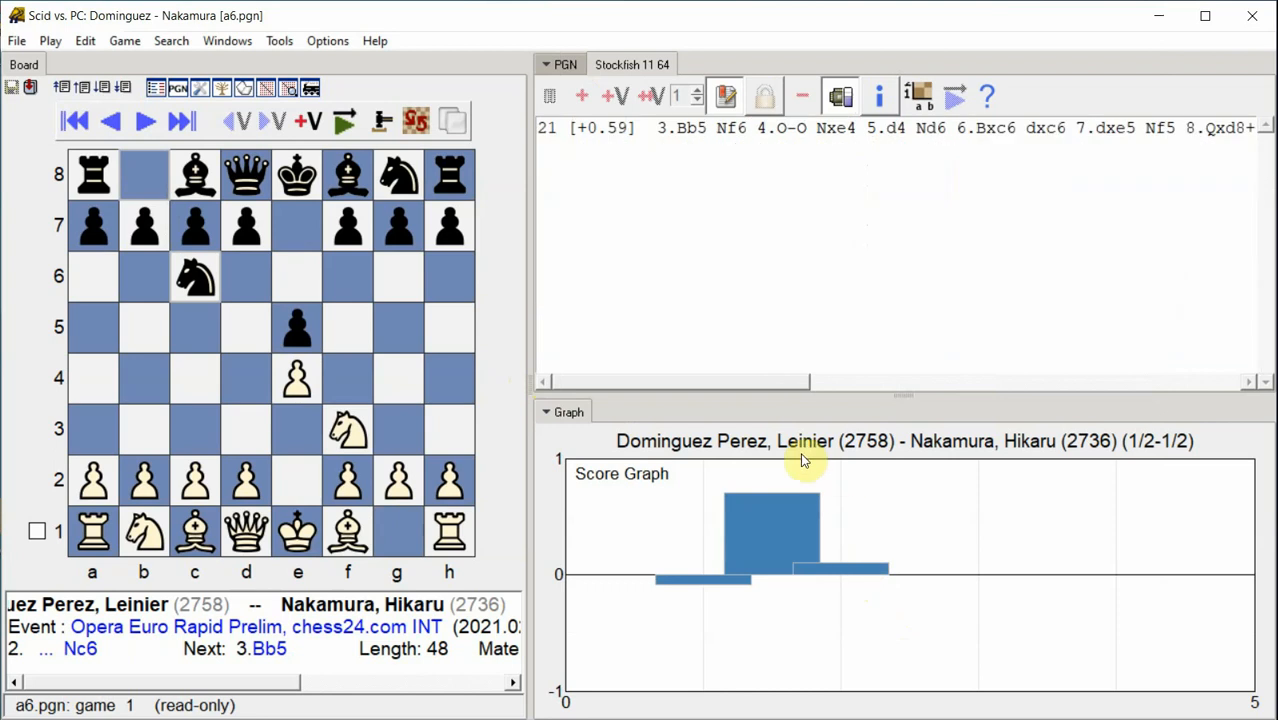
click(564, 64)
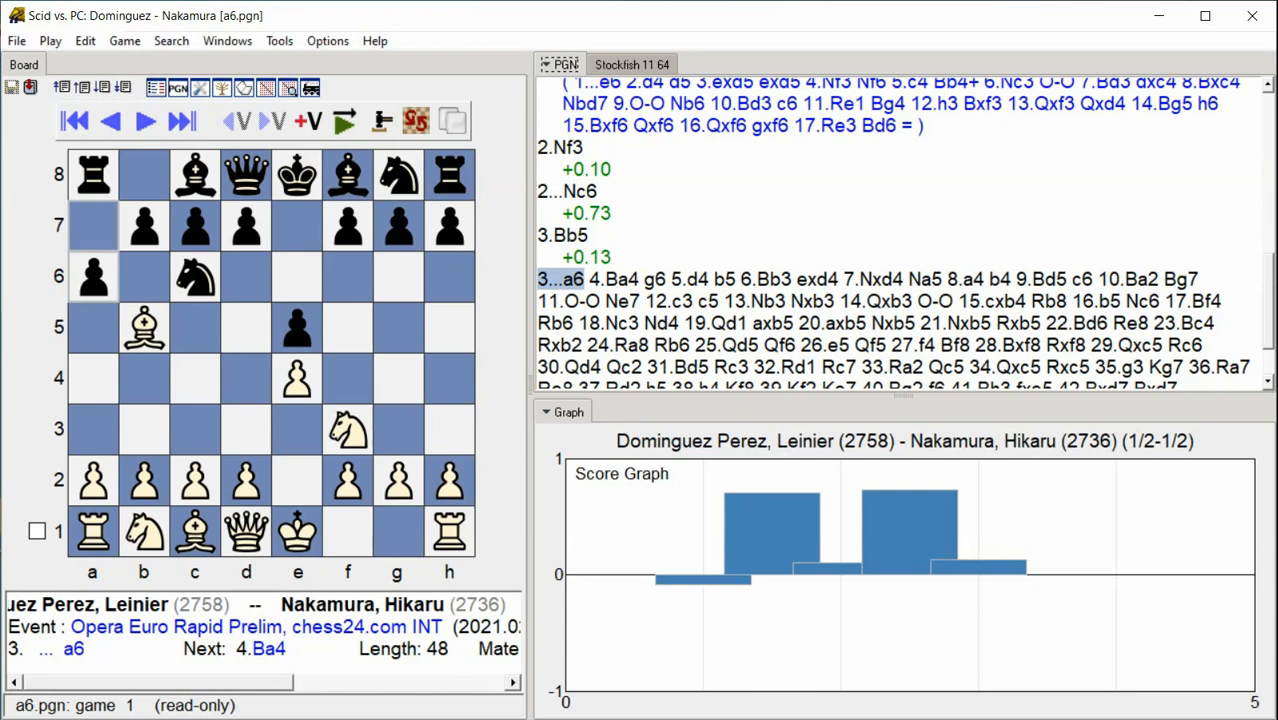
- Step the game forward through moves 4 to 8 as Stockfish adds evaluations and variations
click(144, 120)
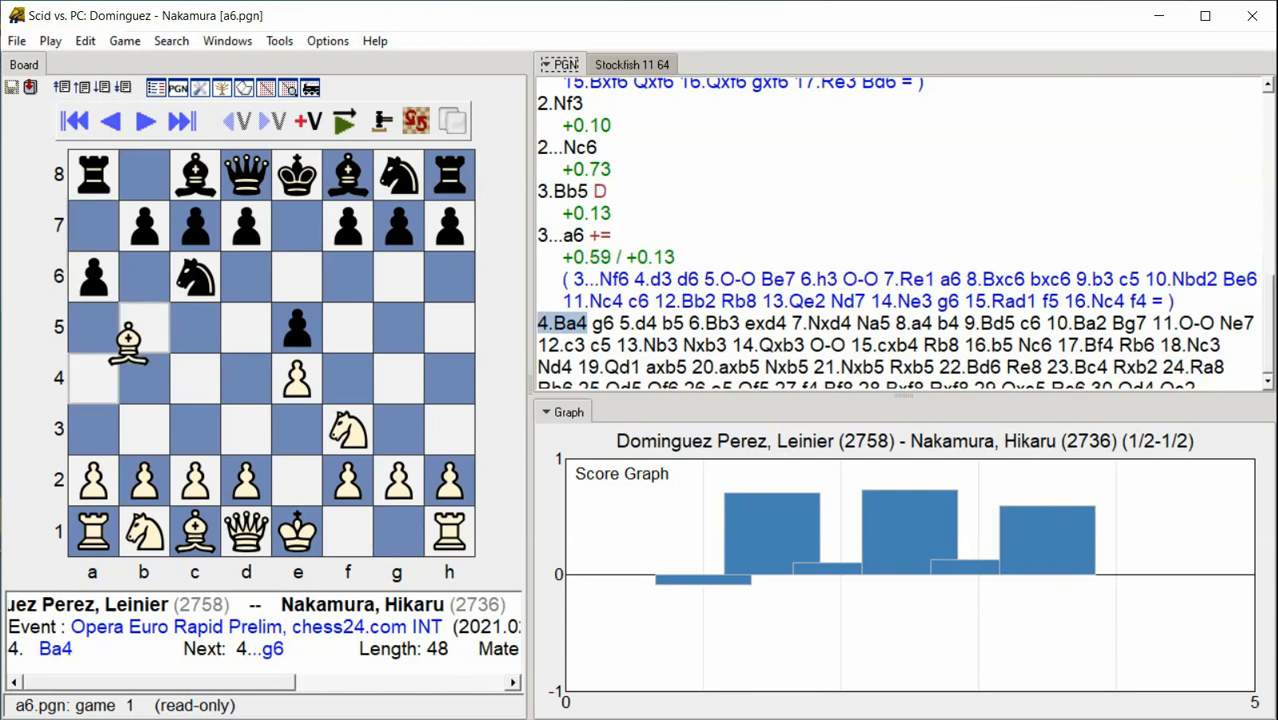
click(92, 378)
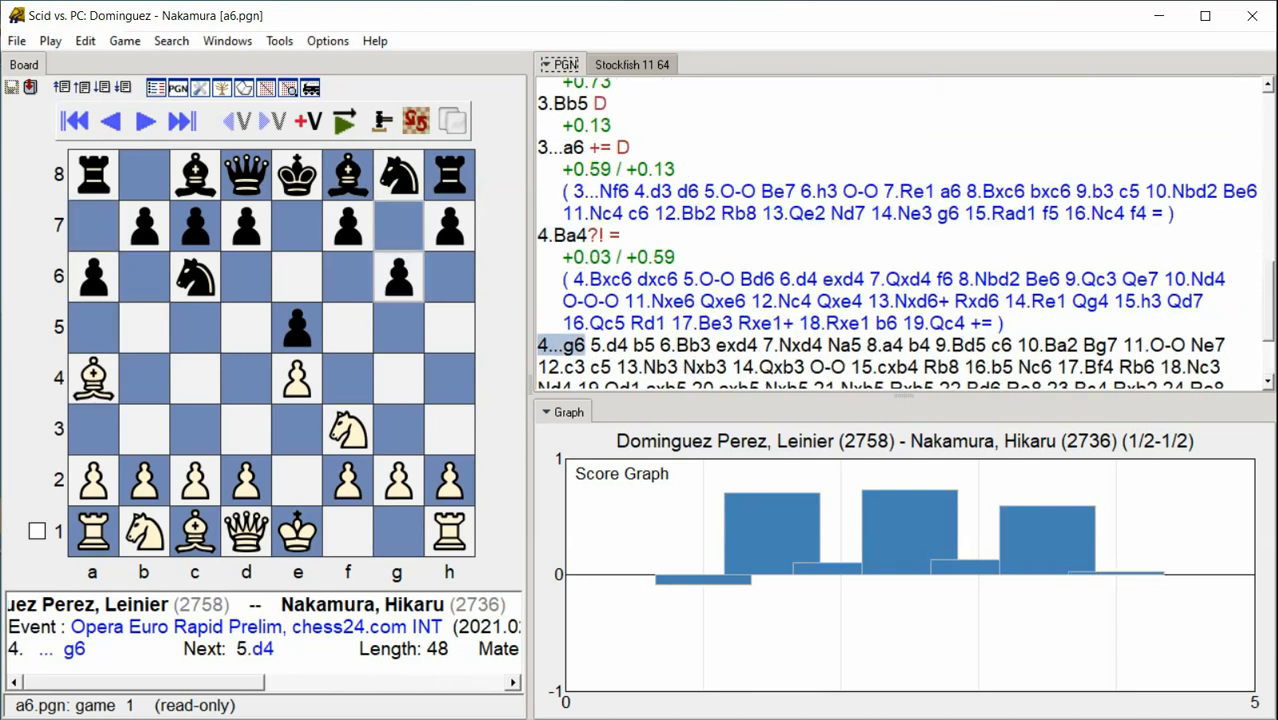
click(182, 122)
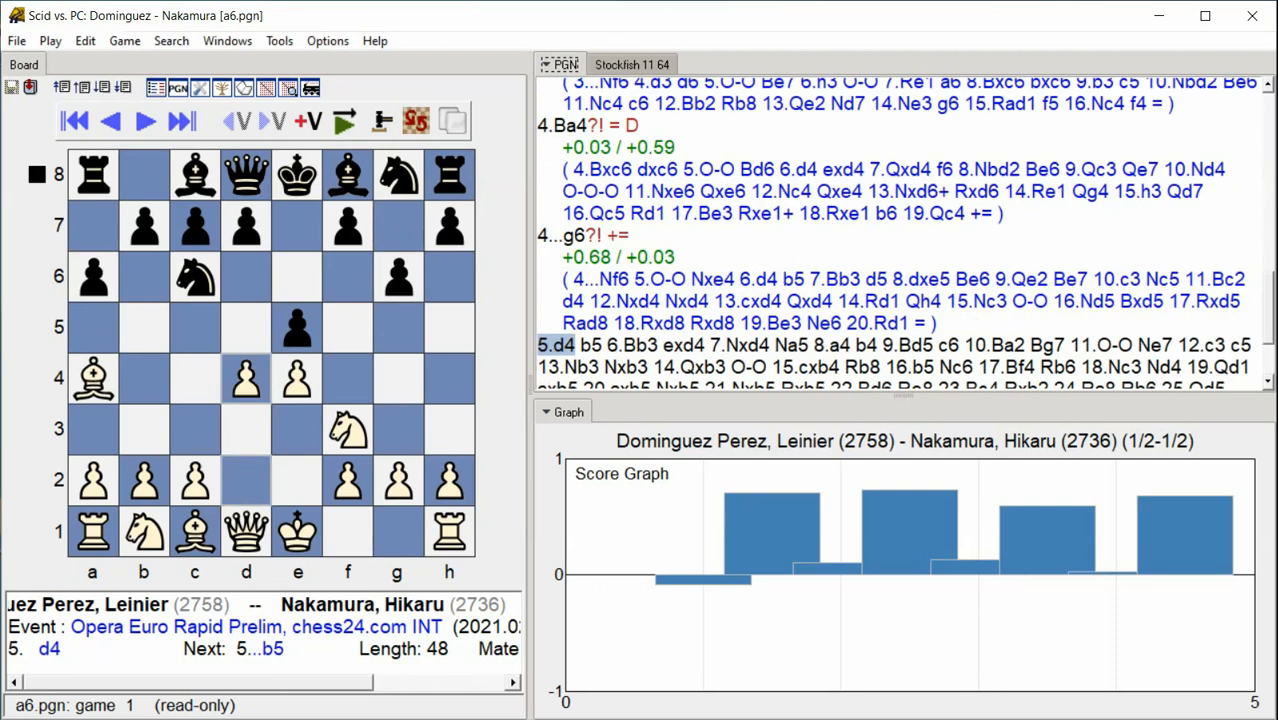
click(180, 120)
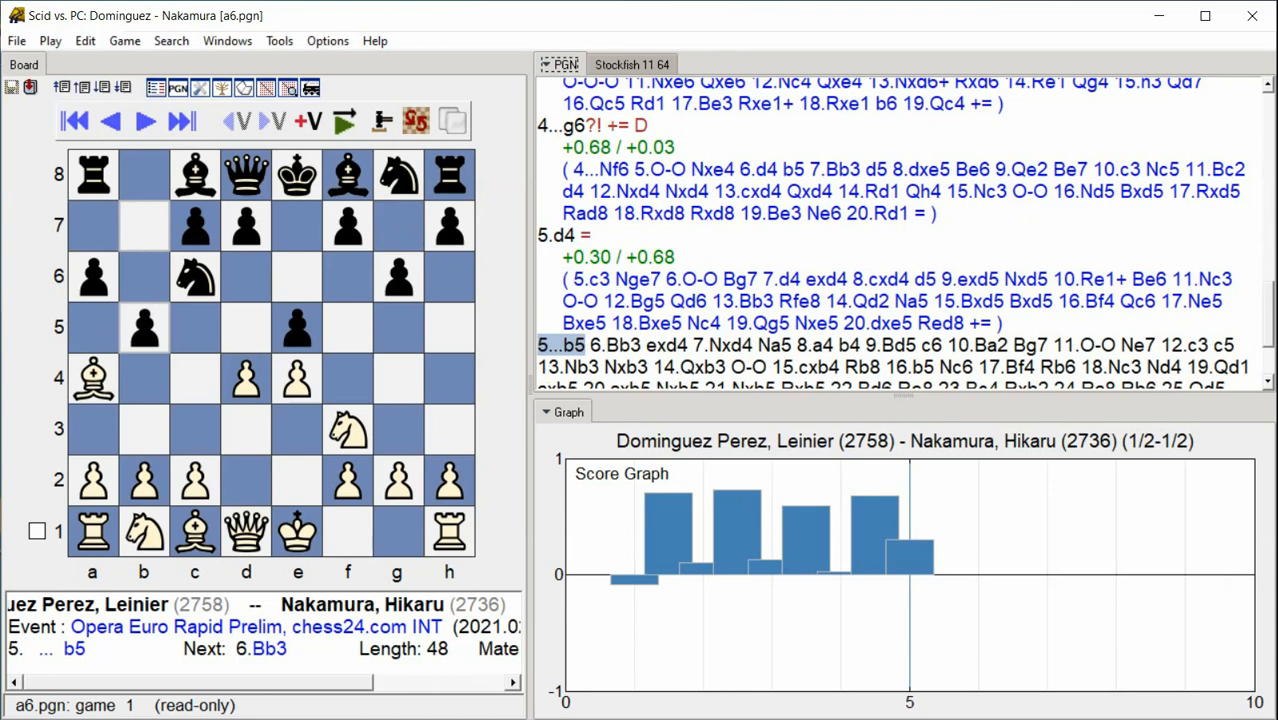
click(144, 120)
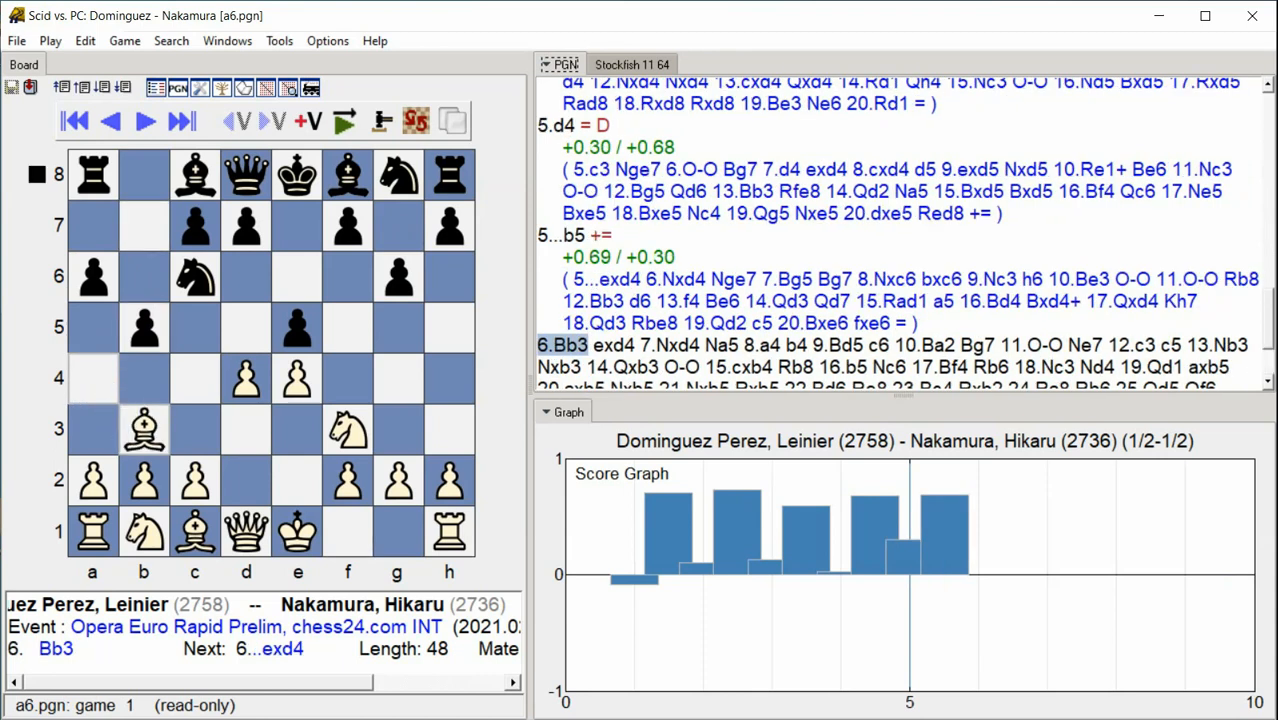
click(180, 120)
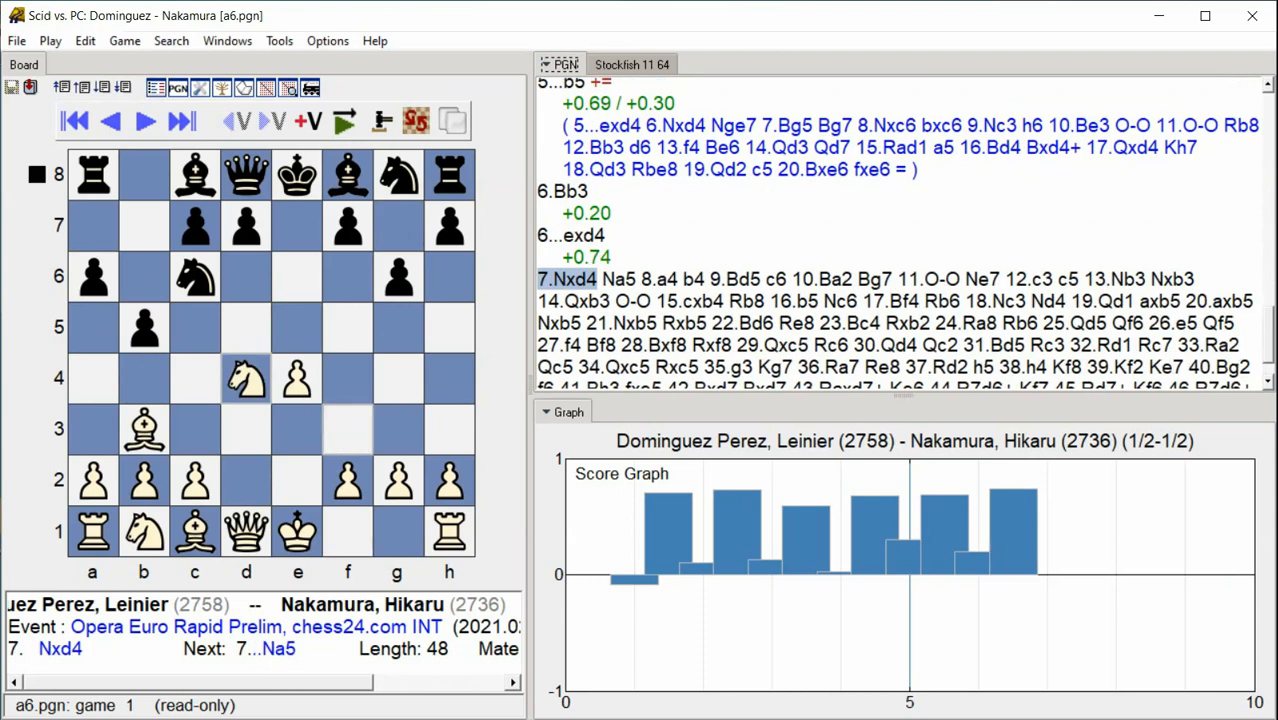
- Continue stepping forward through 13...Nxb3, extending the annotations and score graph
click(180, 122)
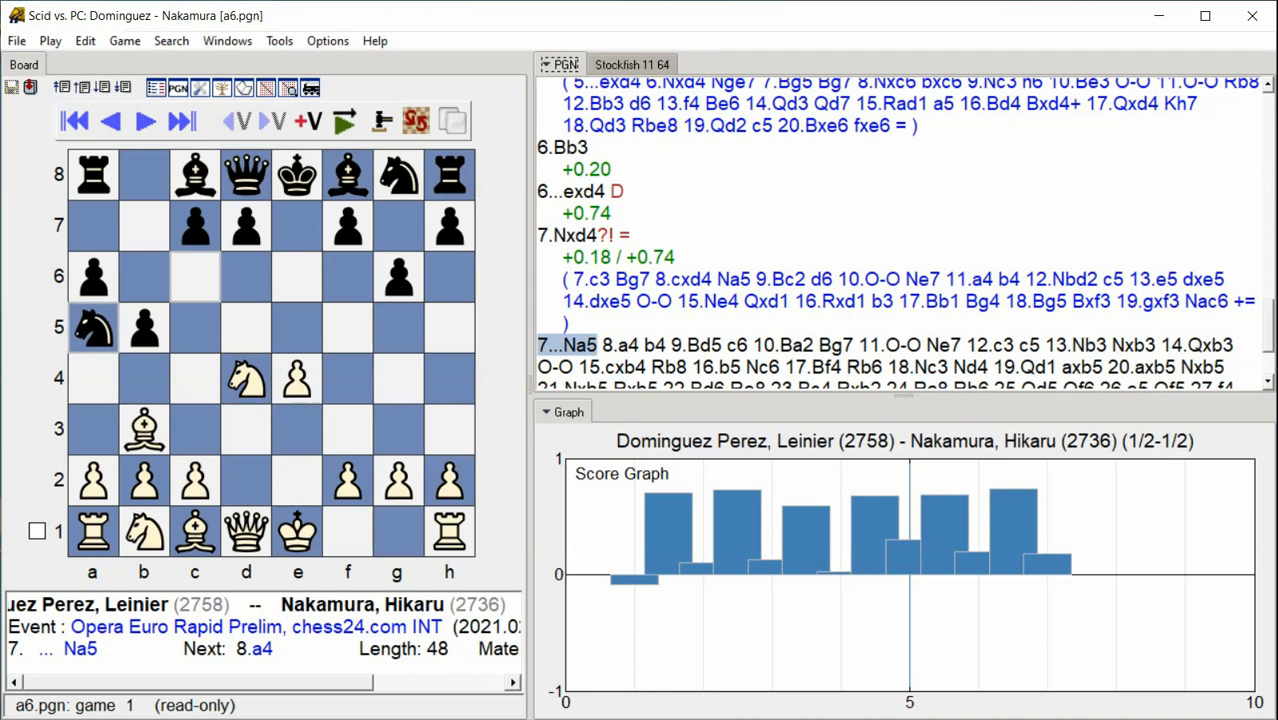
click(144, 120)
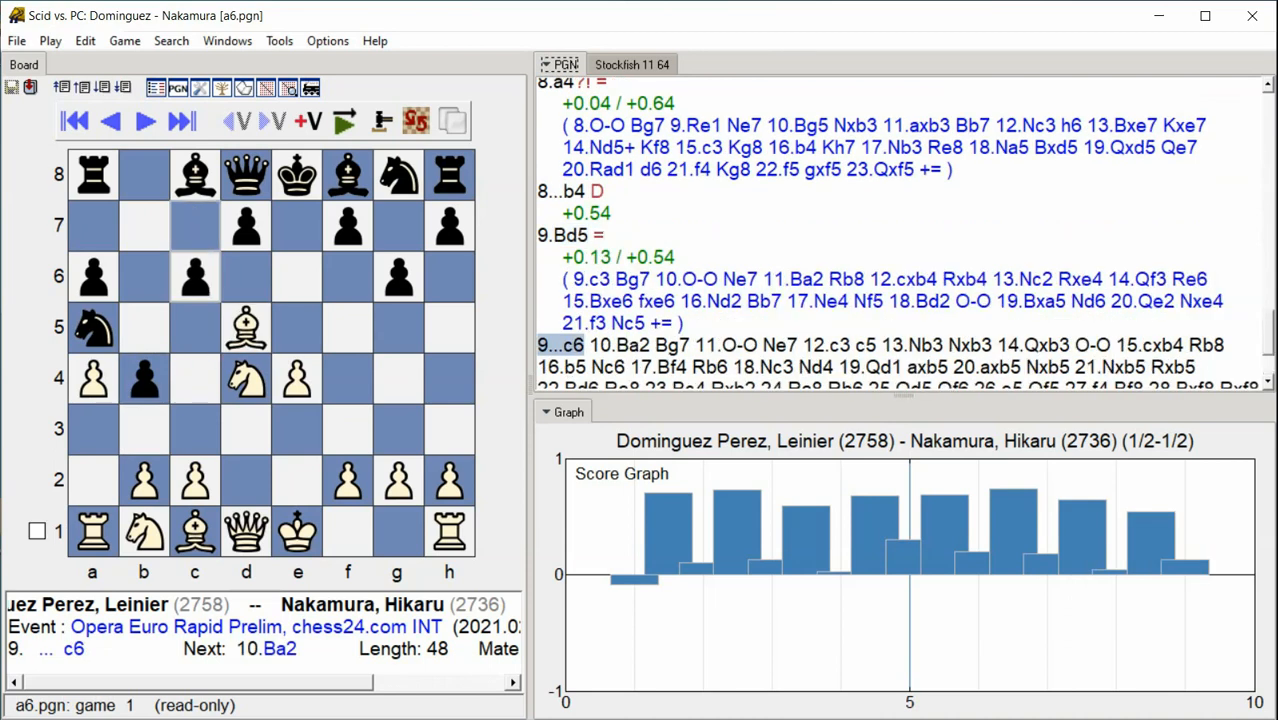
click(144, 122)
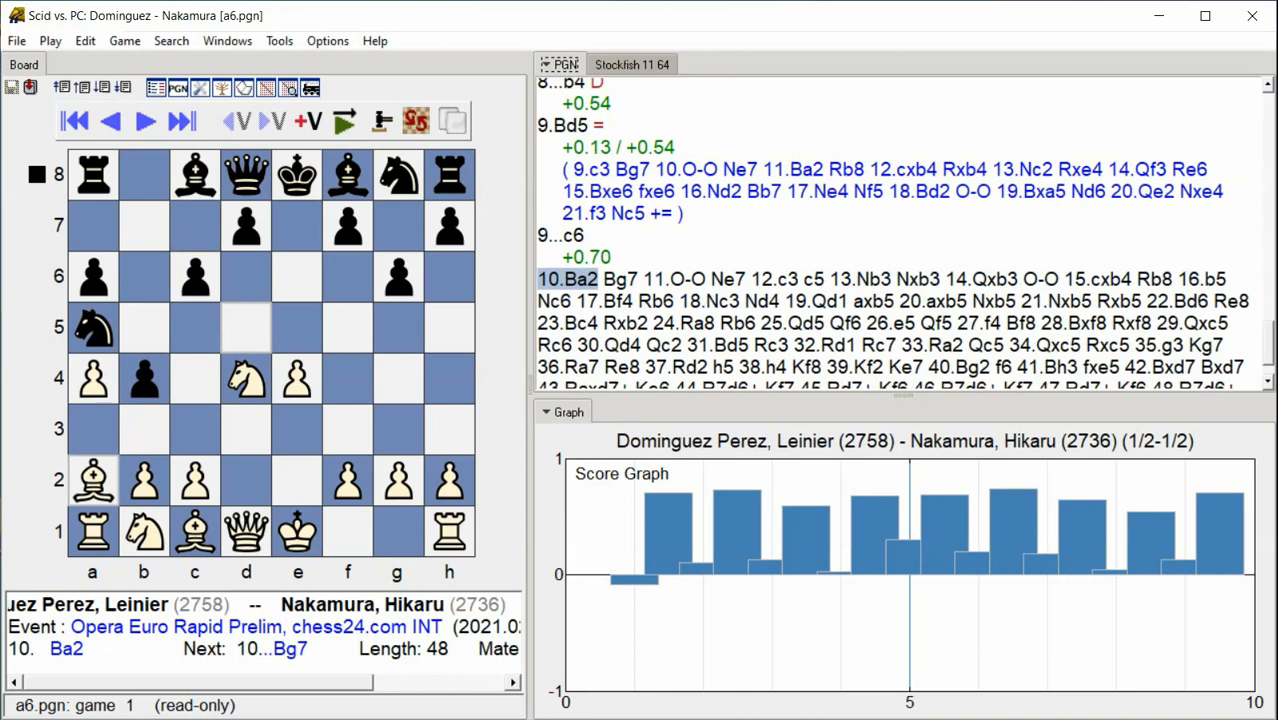
click(184, 122)
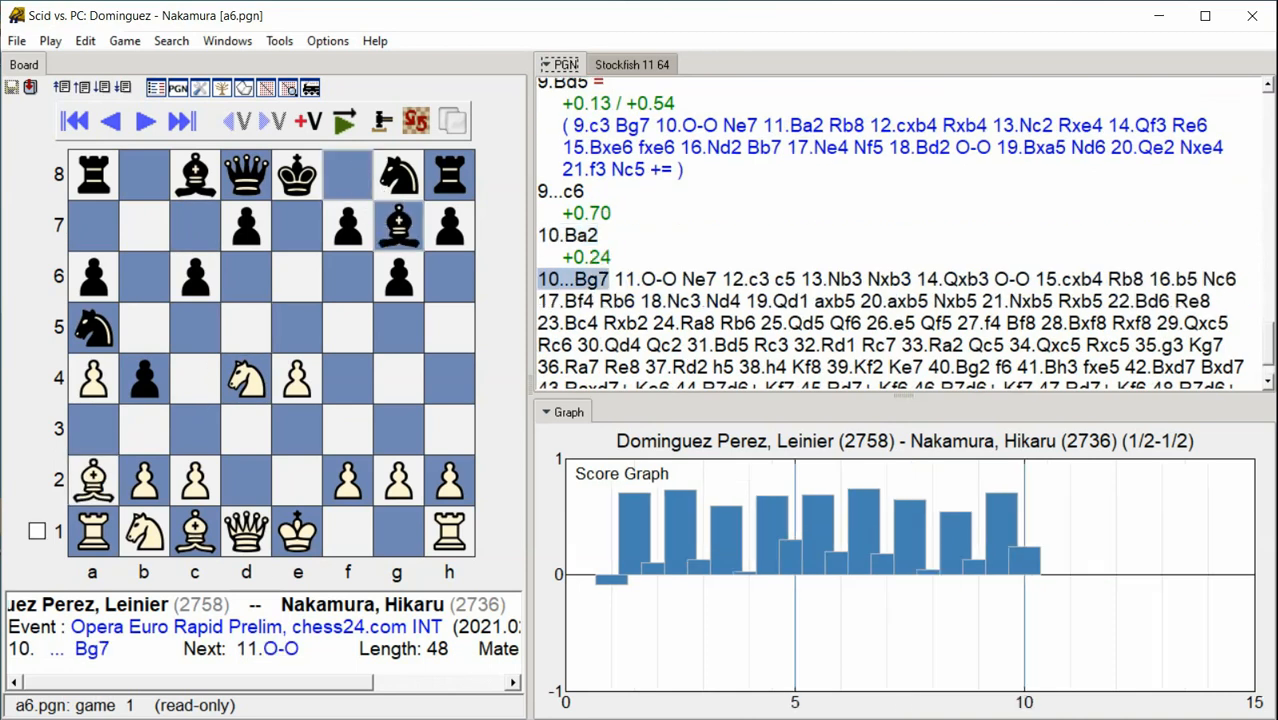
click(182, 122)
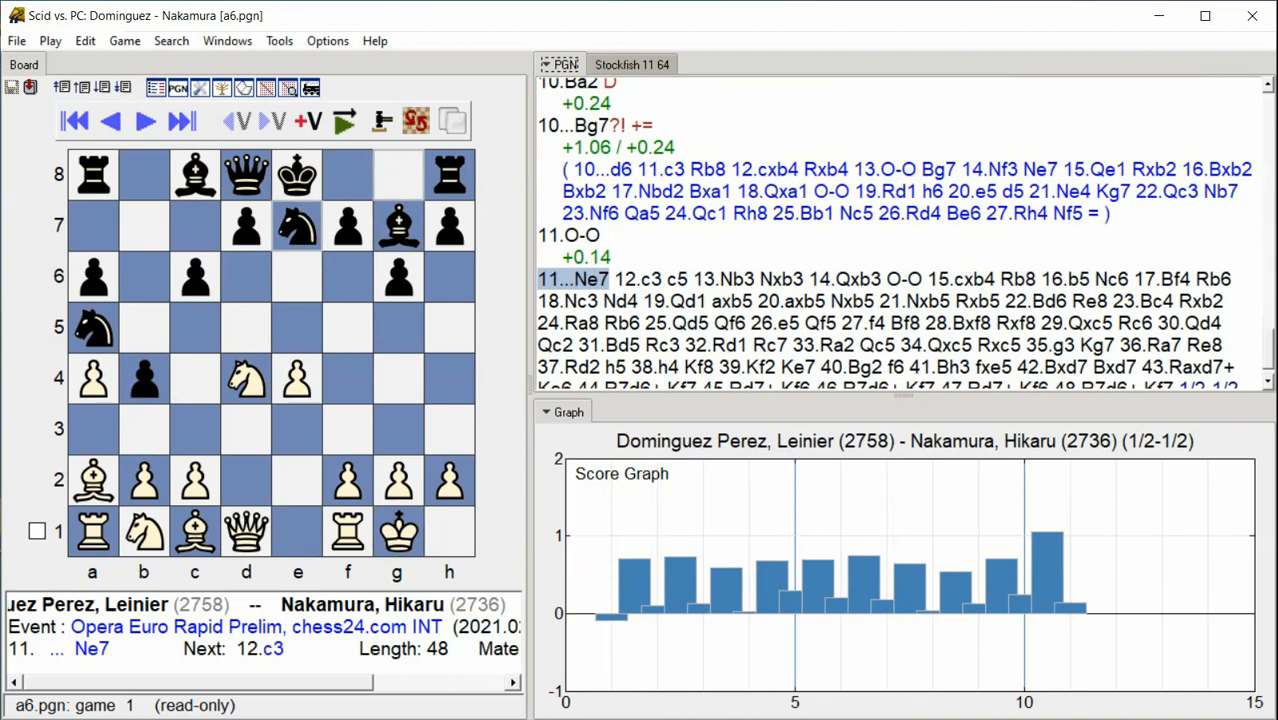
click(182, 122)
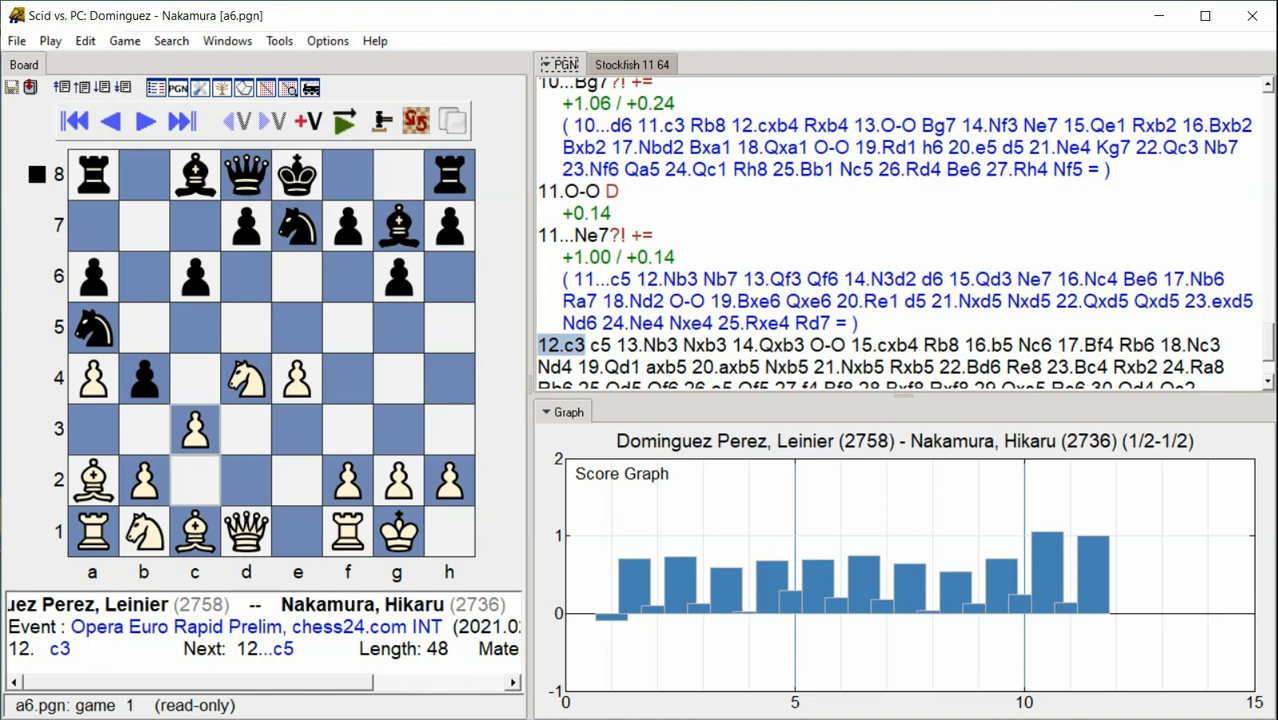
click(180, 122)
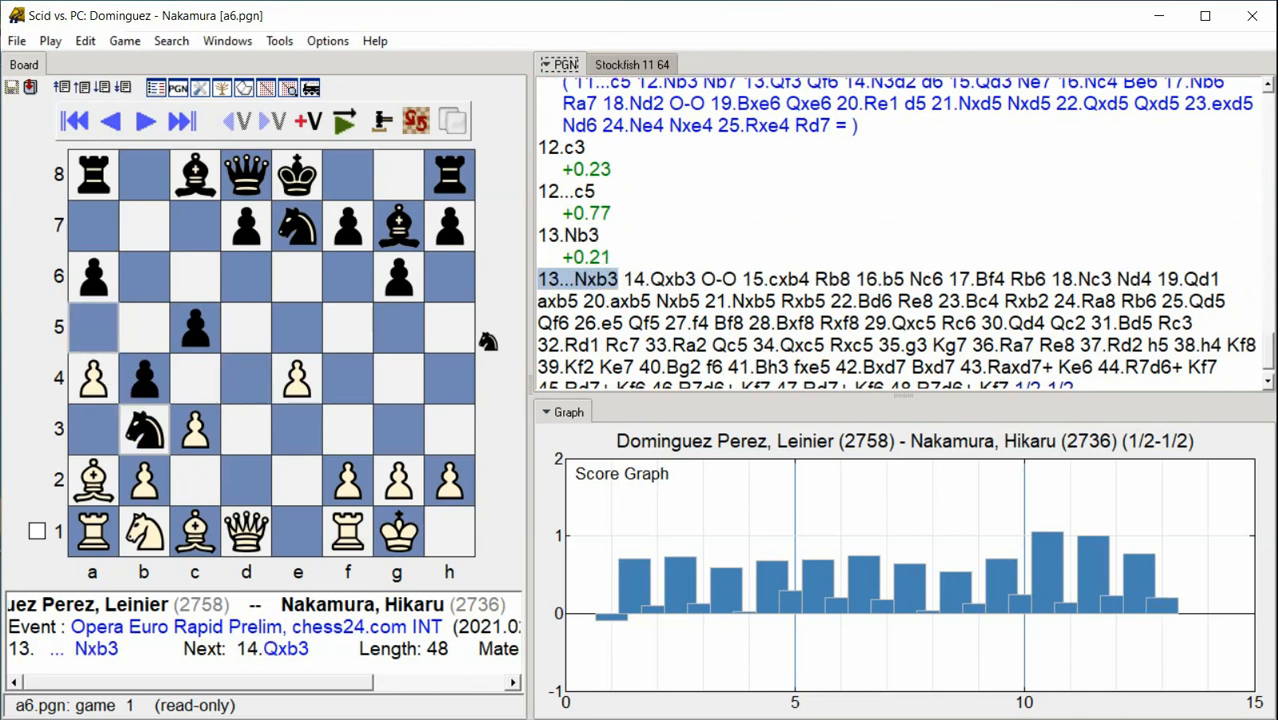
- Step forward through 17...Rb6, 18.Nc3, 18...Nd4 and 19.Qd1 while annotation runs
click(144, 120)
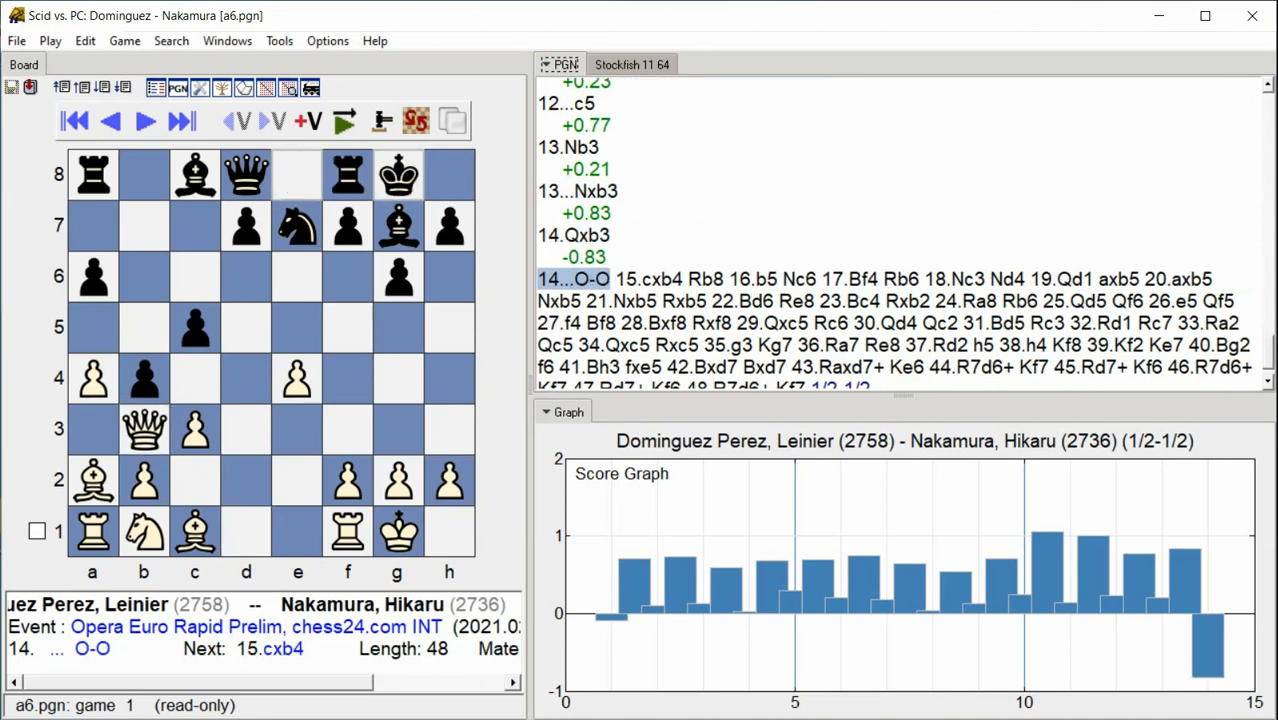
click(144, 120)
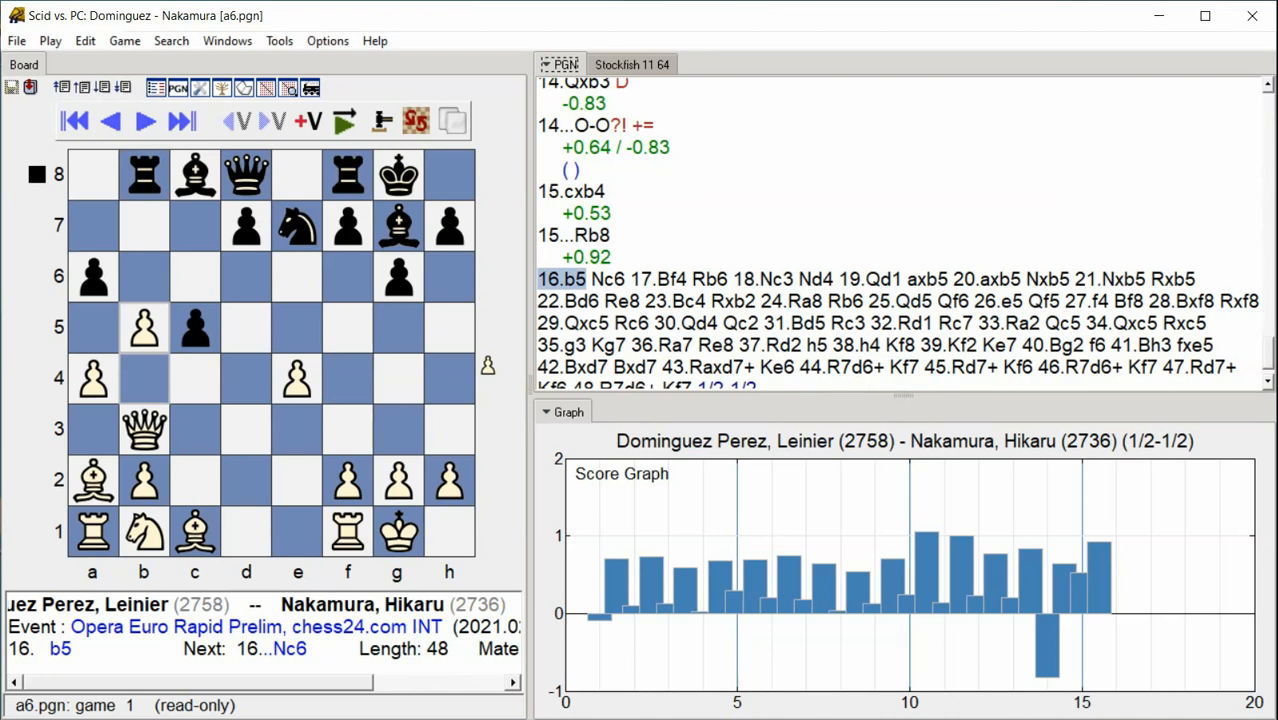
click(144, 120)
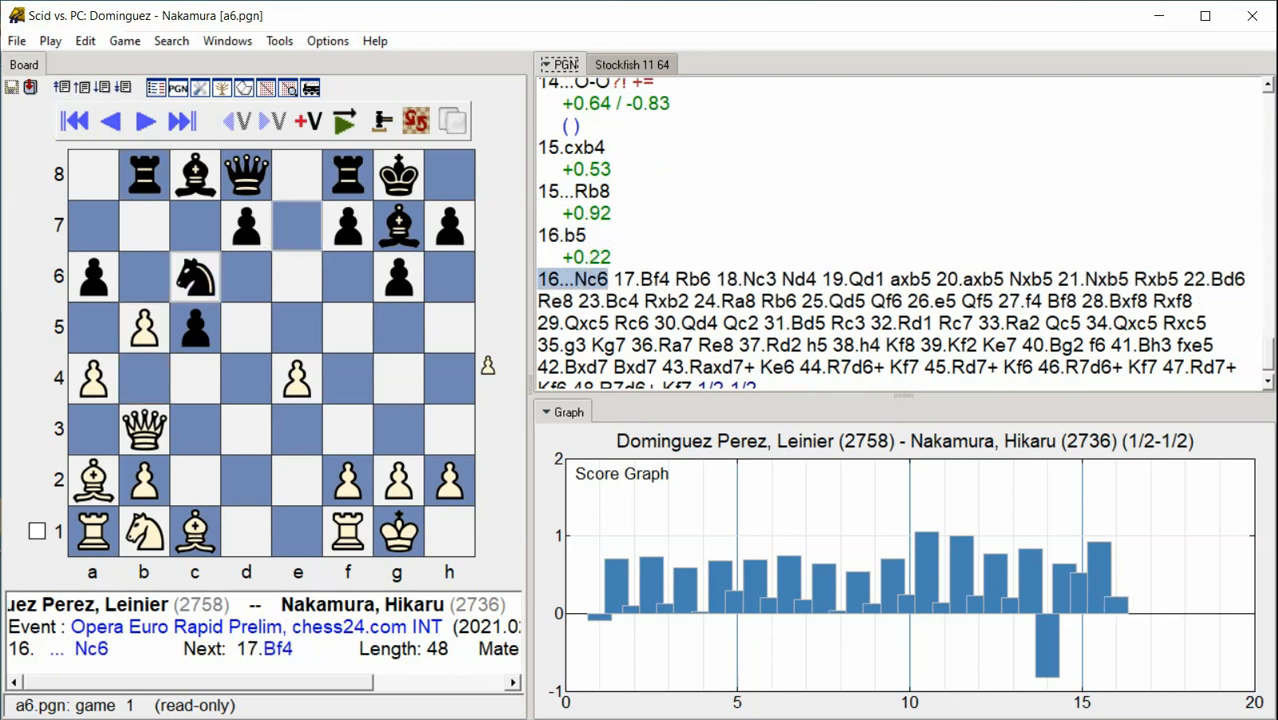
click(144, 122)
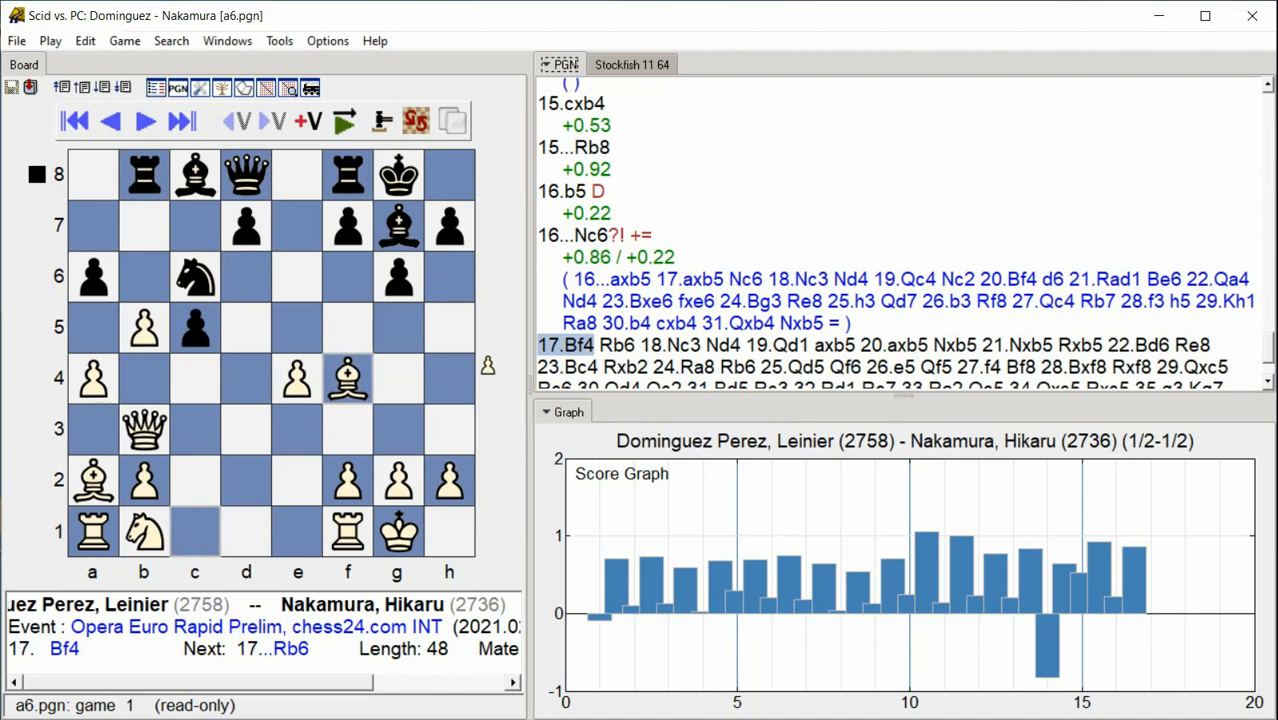
click(180, 122)
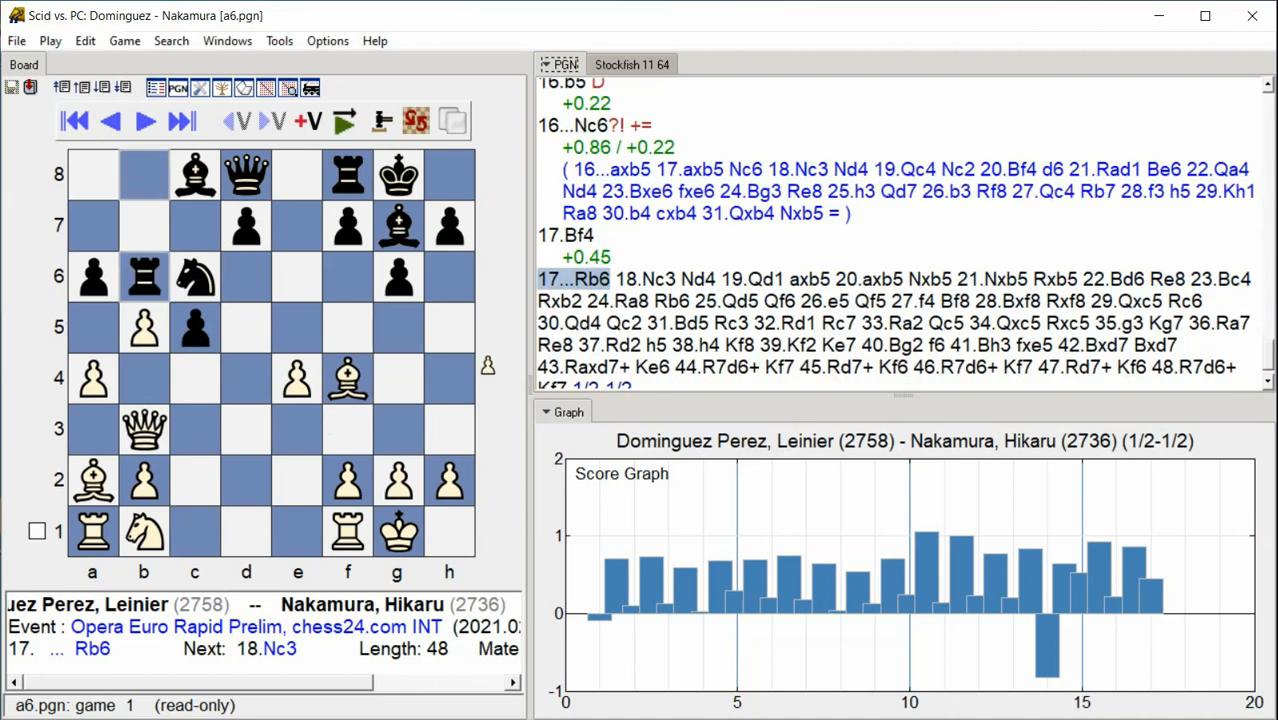
click(144, 122)
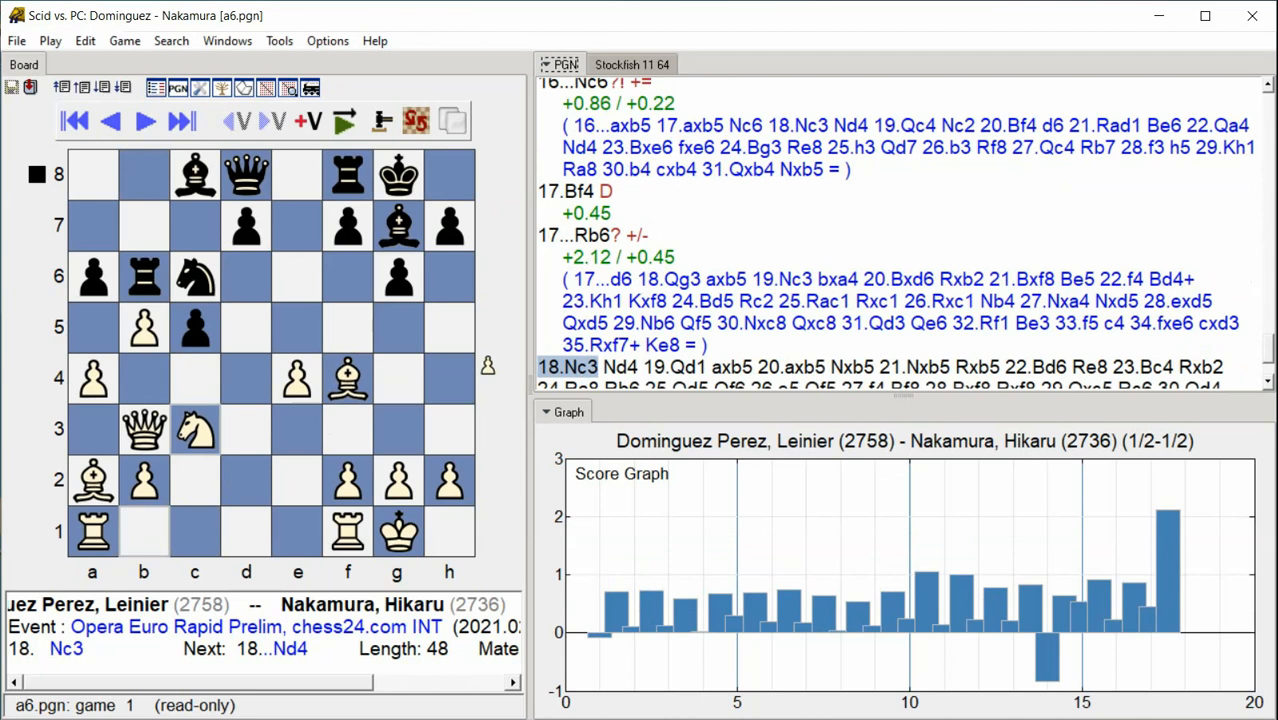
click(182, 122)
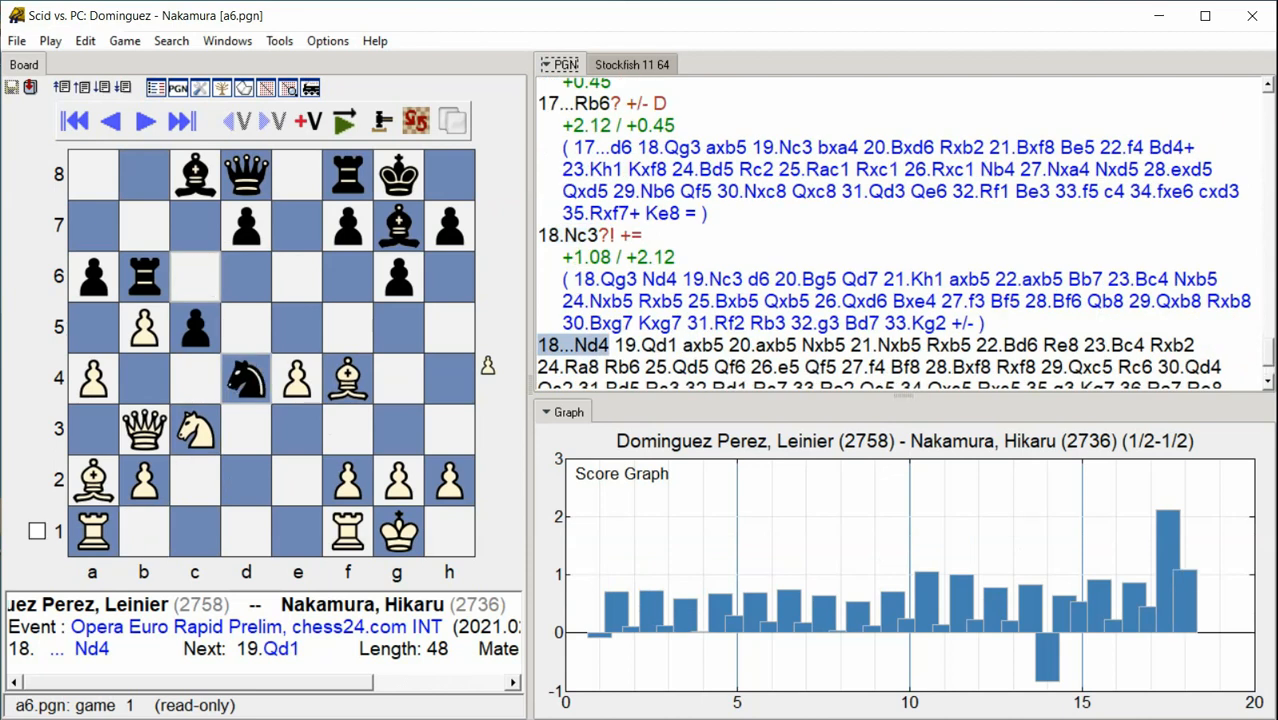
click(144, 120)
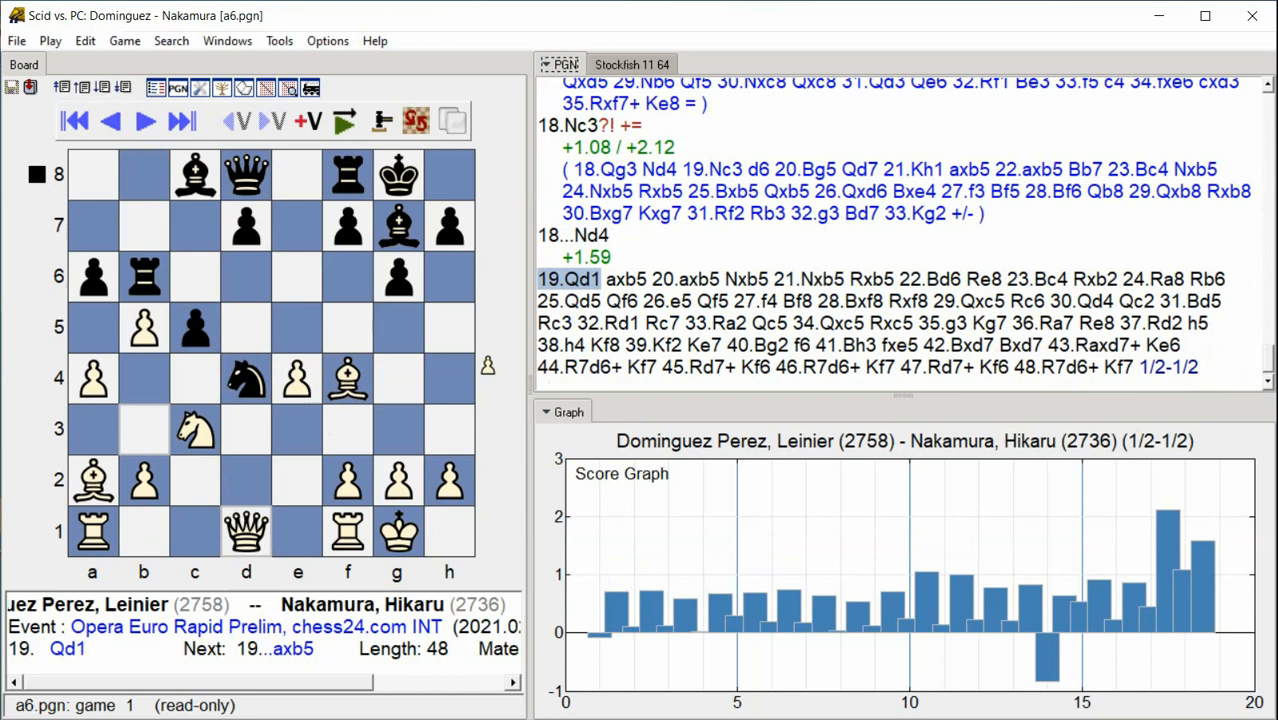
- Advance through 19...axb5, 20.axb5 Nxb5 21.Nxb5 Rxb5 22.Bd6 Re8
click(180, 120)
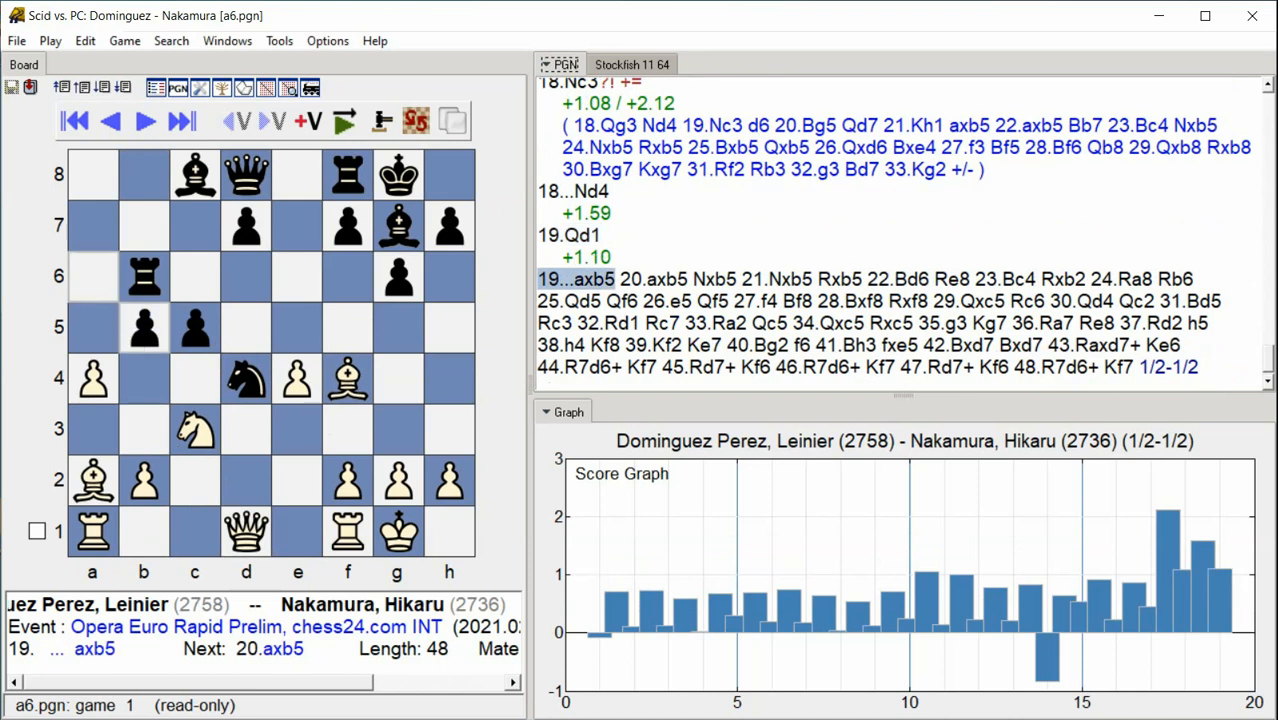
click(144, 120)
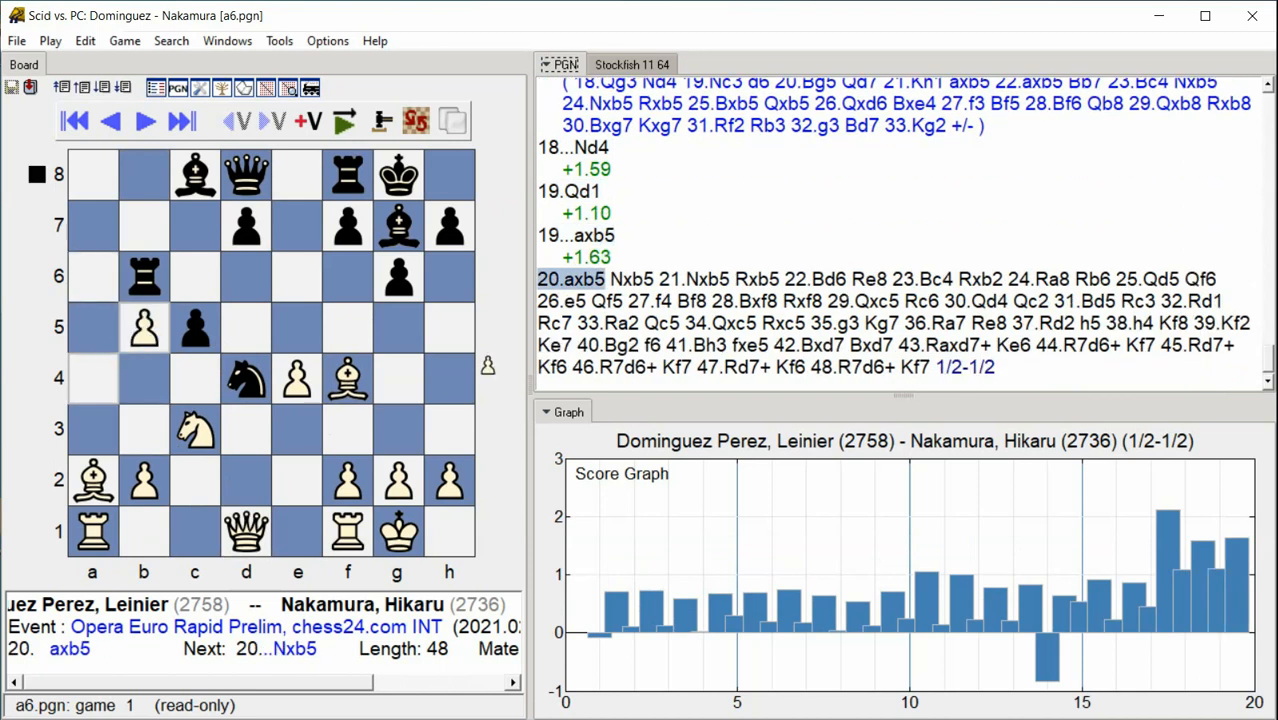
click(182, 122)
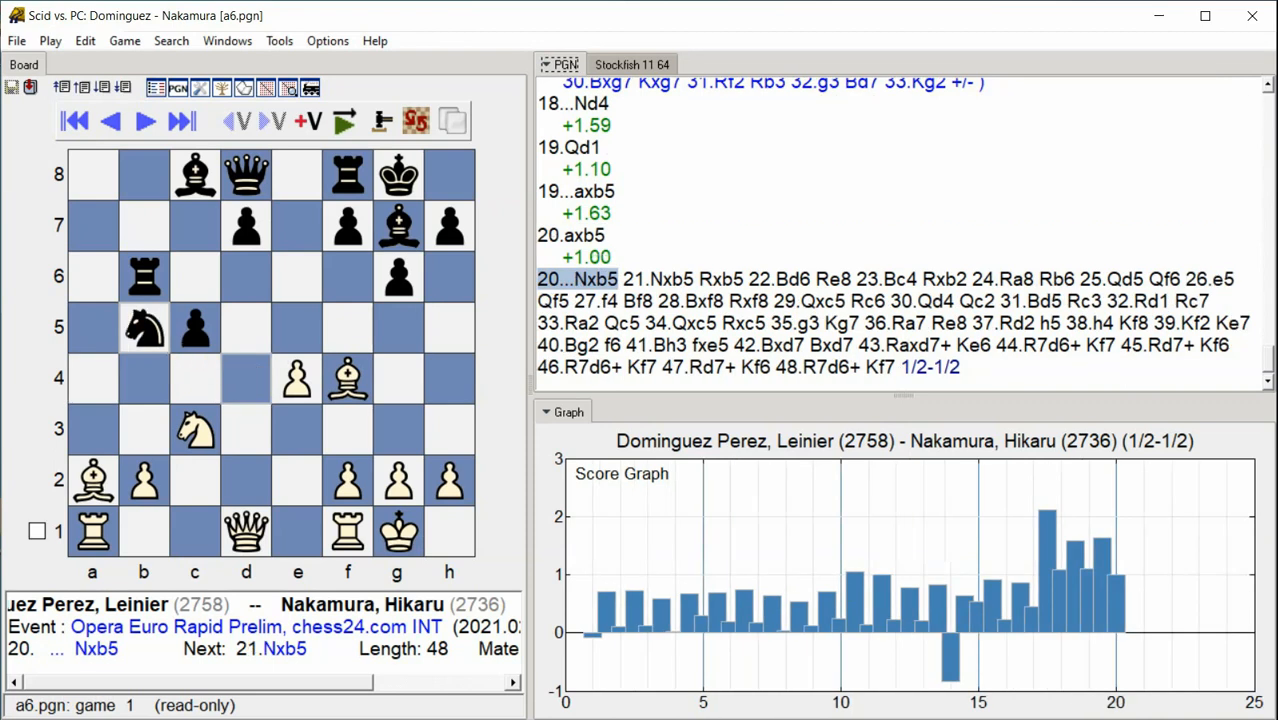
click(144, 120)
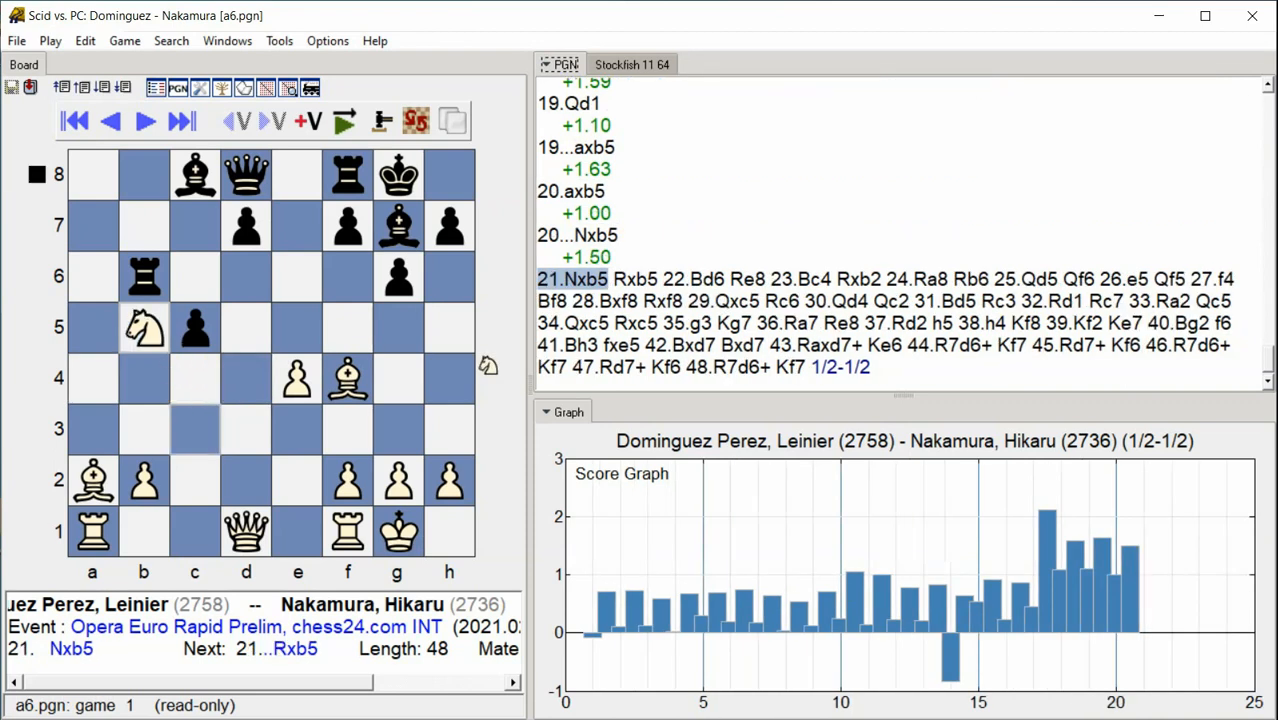
click(180, 120)
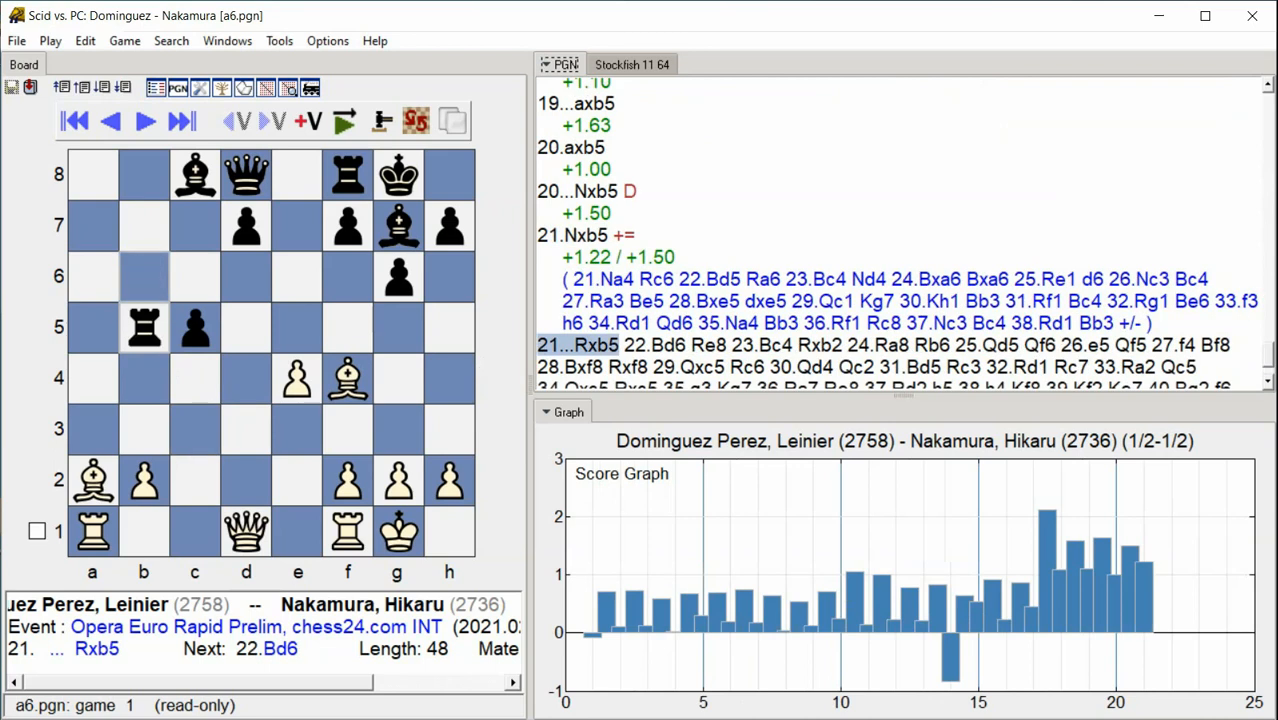
click(144, 122)
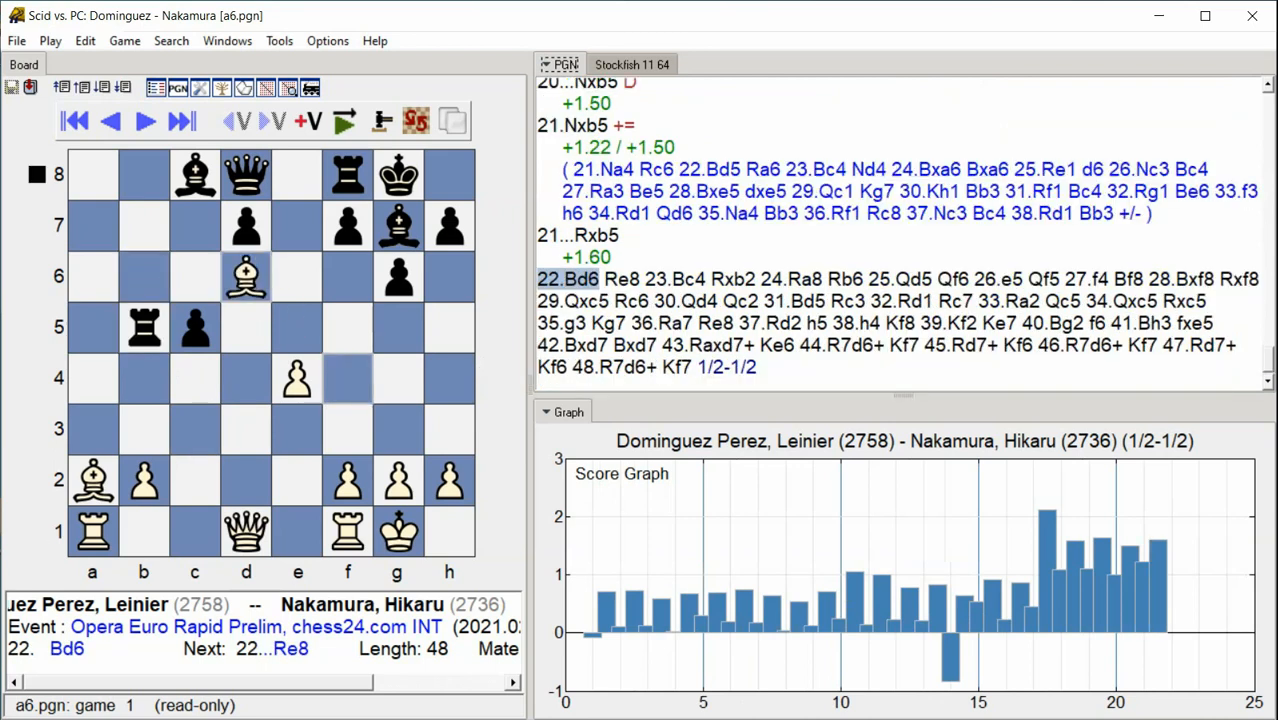
click(180, 122)
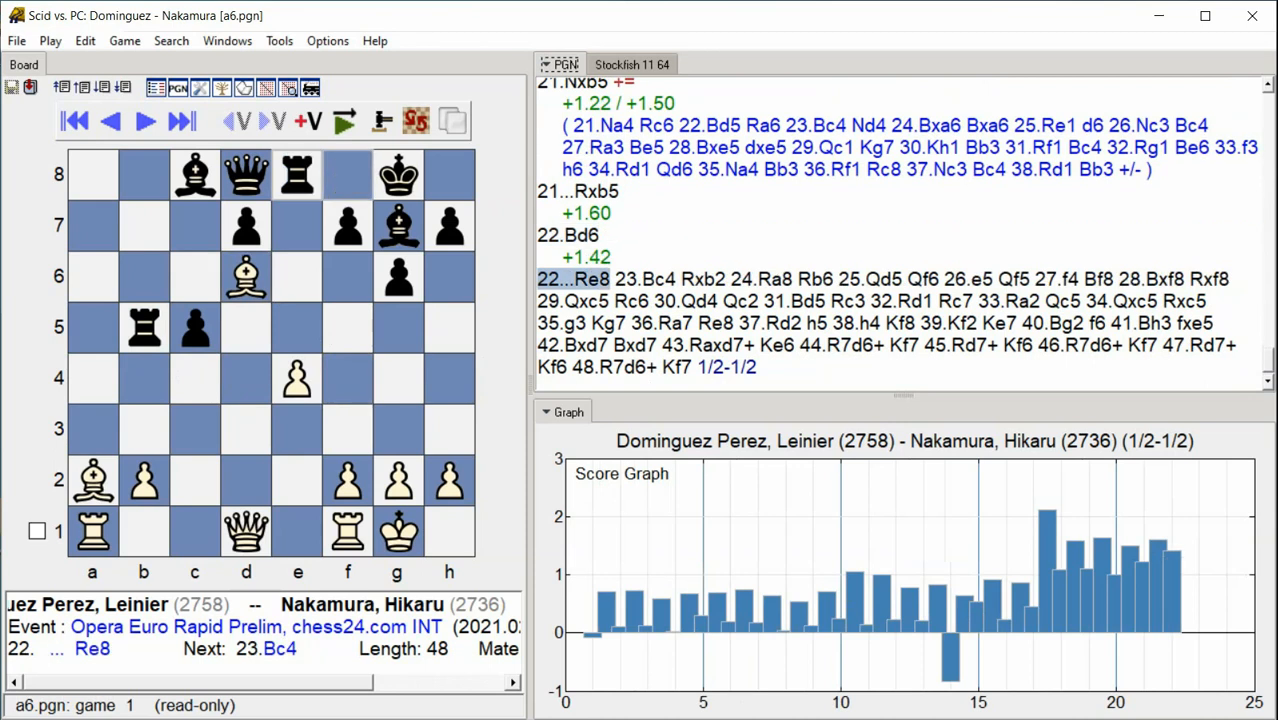
- Advance through 23...Rxb2, 24...Rb6, 26.e5 Qf5 27.f4 Bf8 28.Bxf8
click(180, 120)
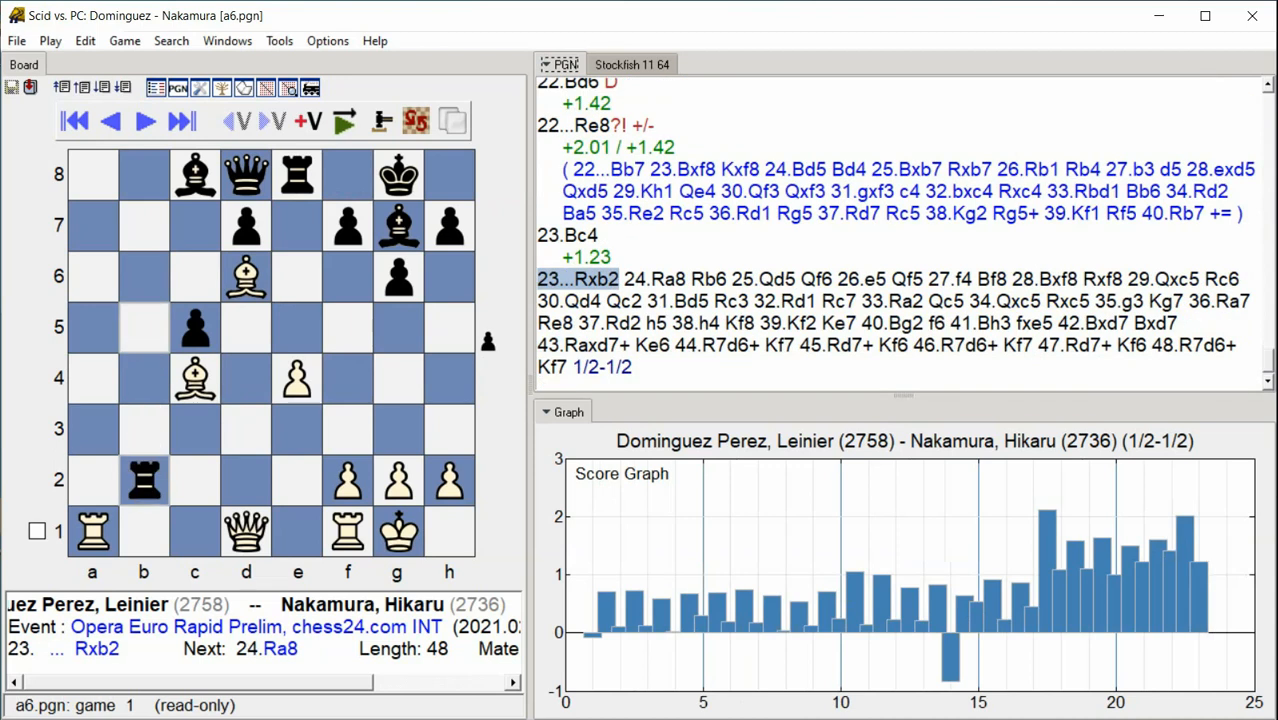
click(144, 120)
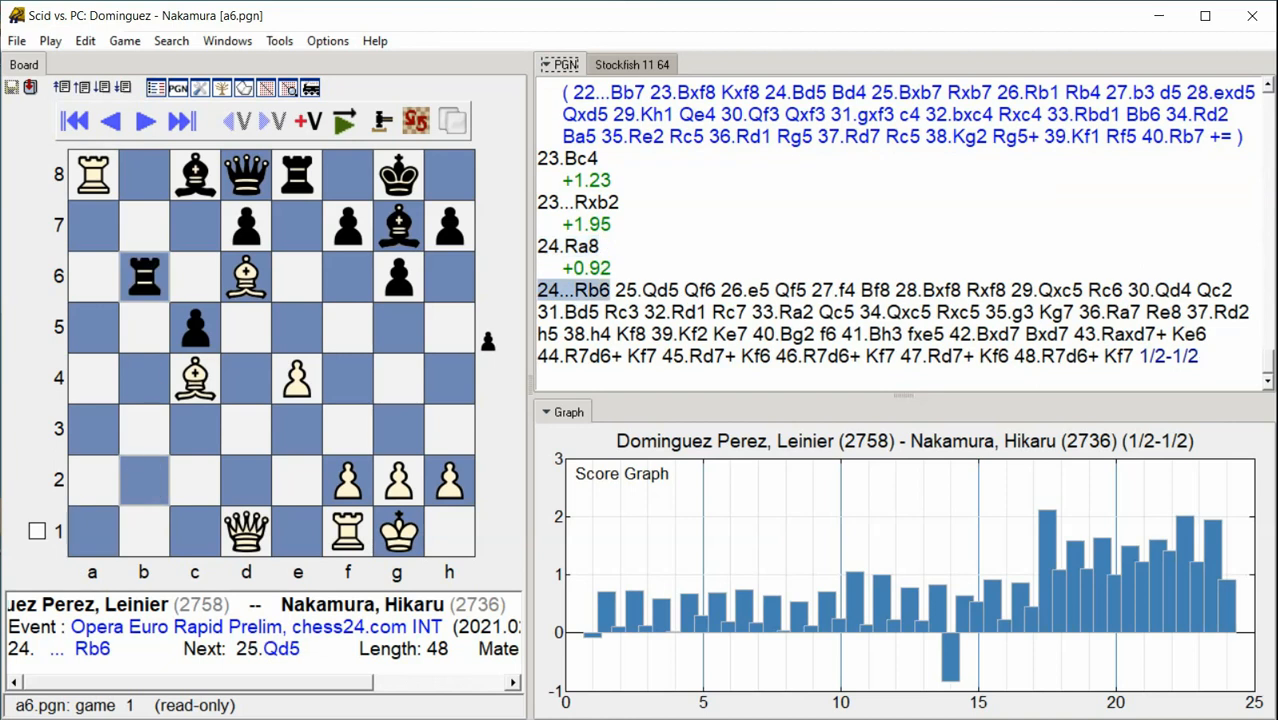
click(144, 120)
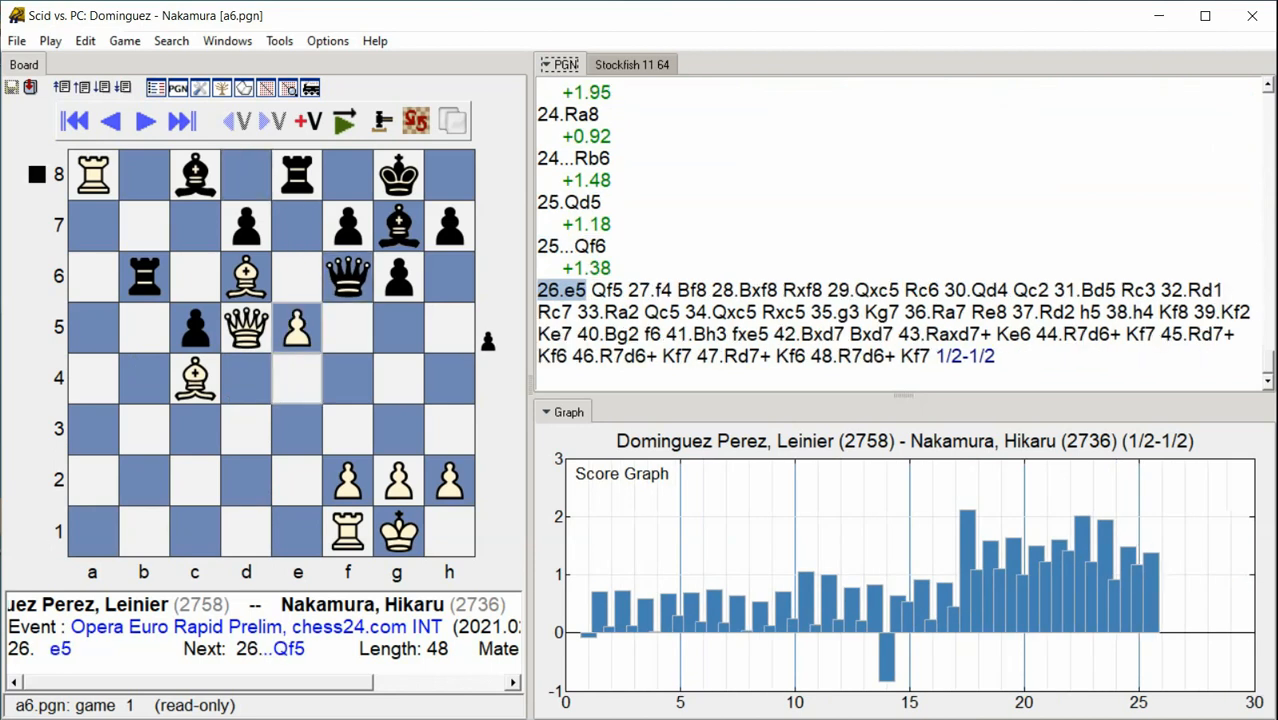
click(144, 122)
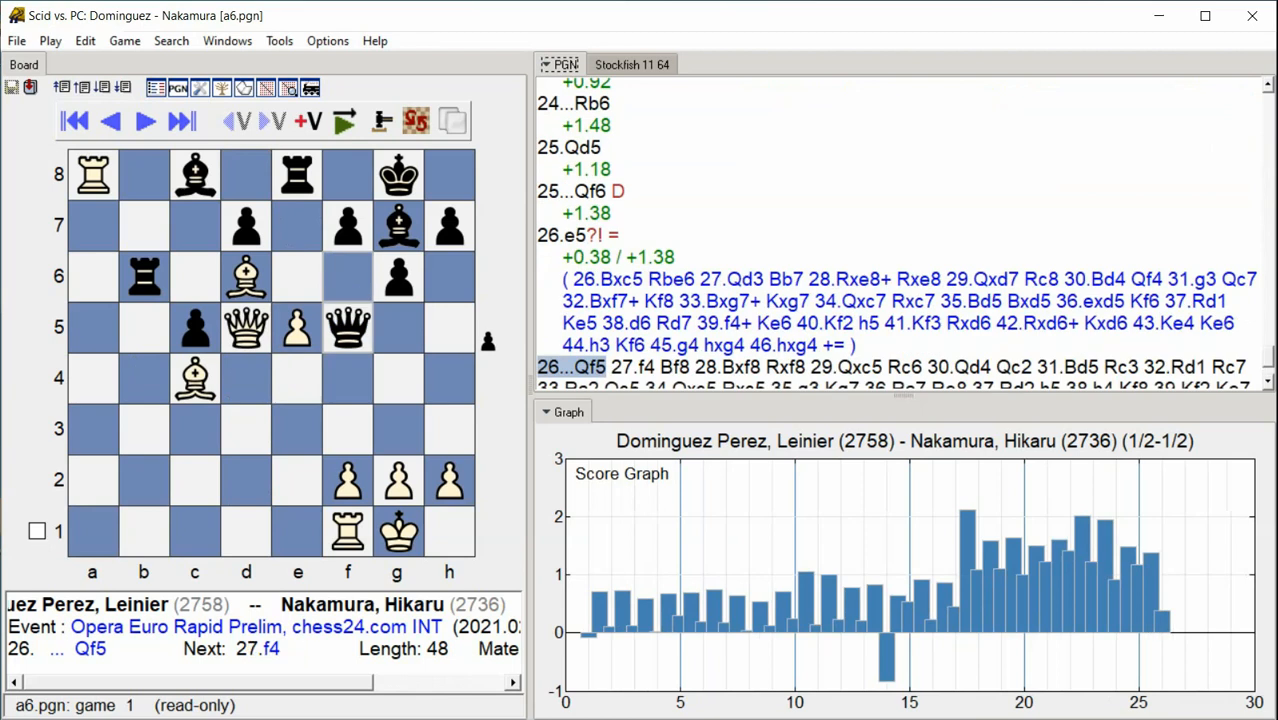
click(144, 120)
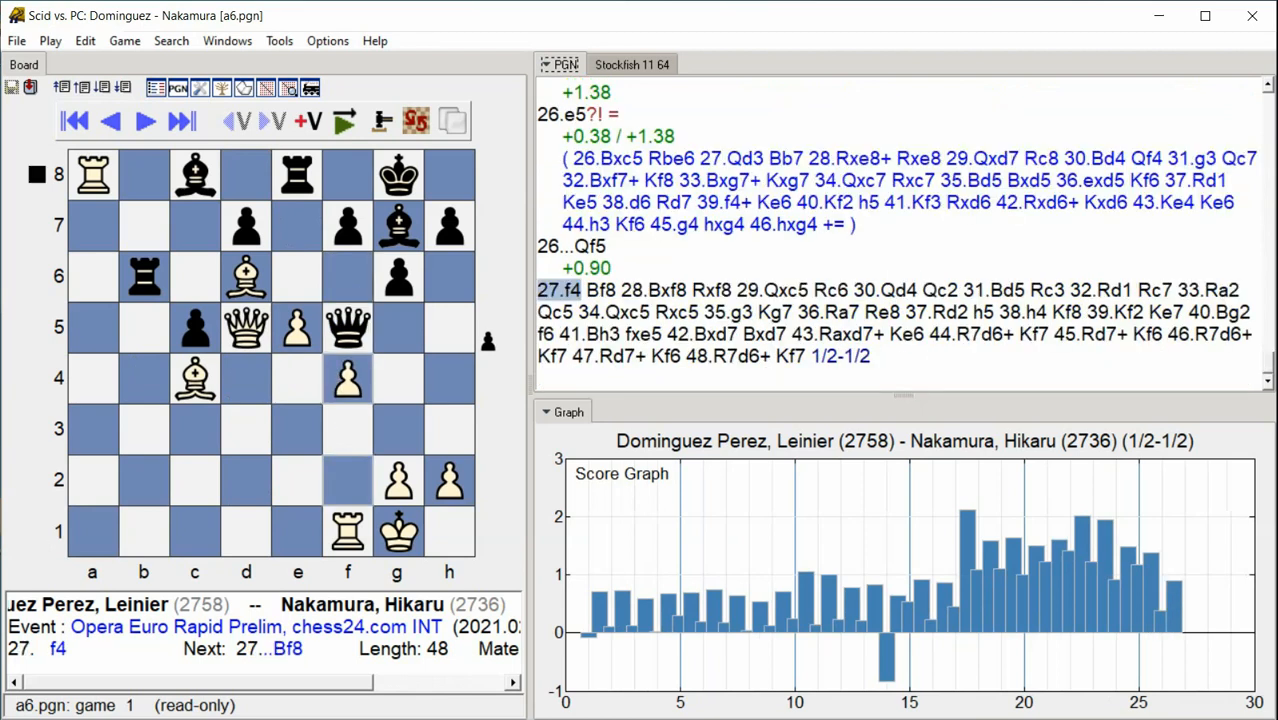
click(180, 120)
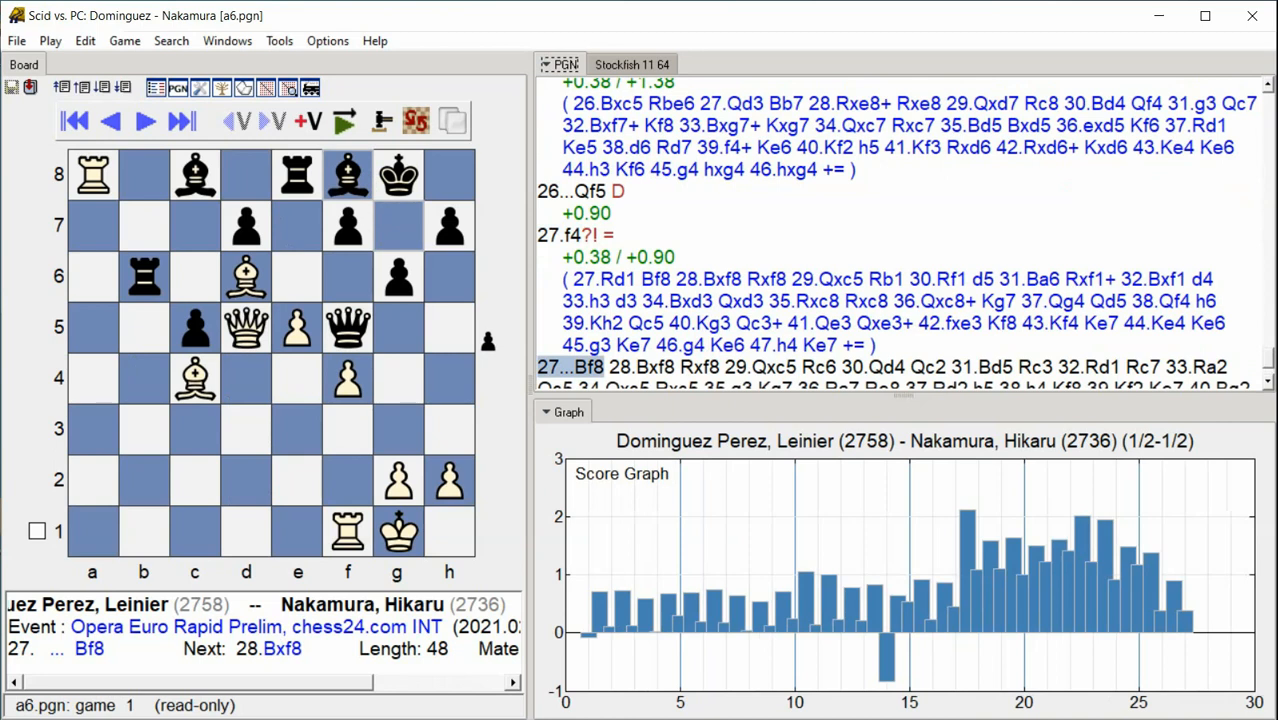
click(144, 122)
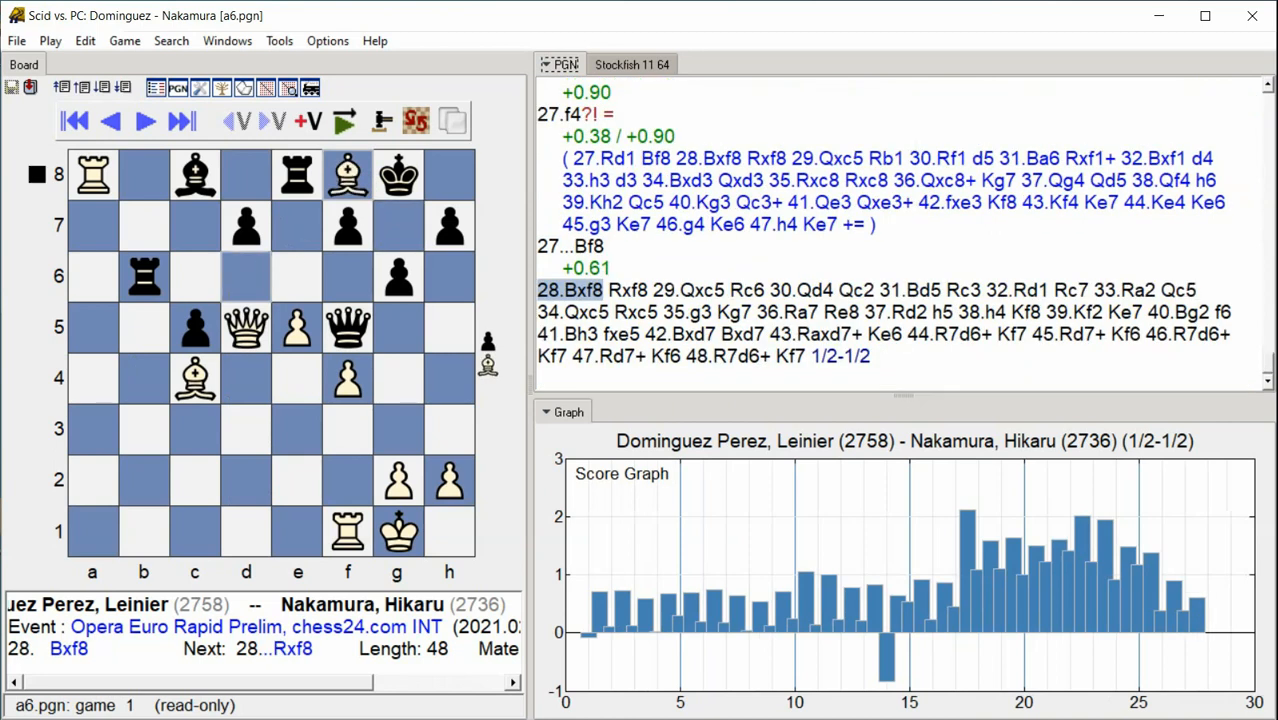
- Advance through 29...Rc6, 30.Qd4 Qc2, 32...Rc7, 33...Qc5, 34.Qxc5 to 34...Rxc5
click(180, 120)
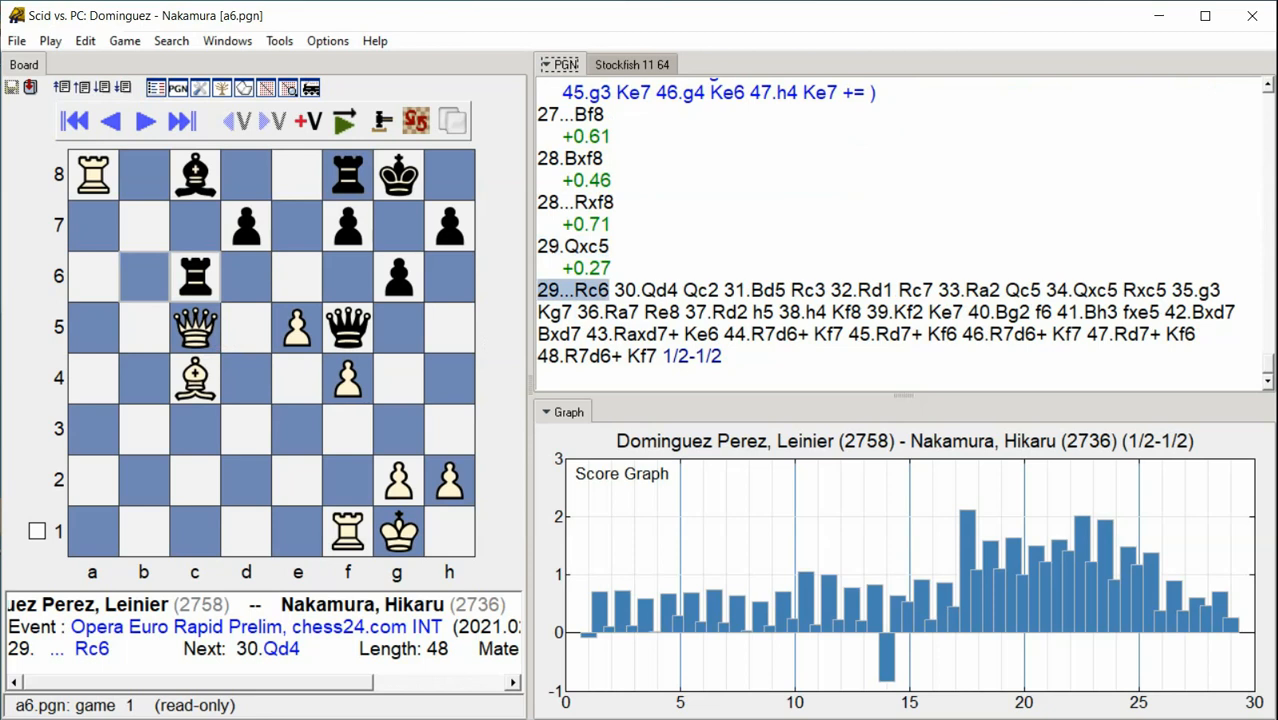
click(182, 120)
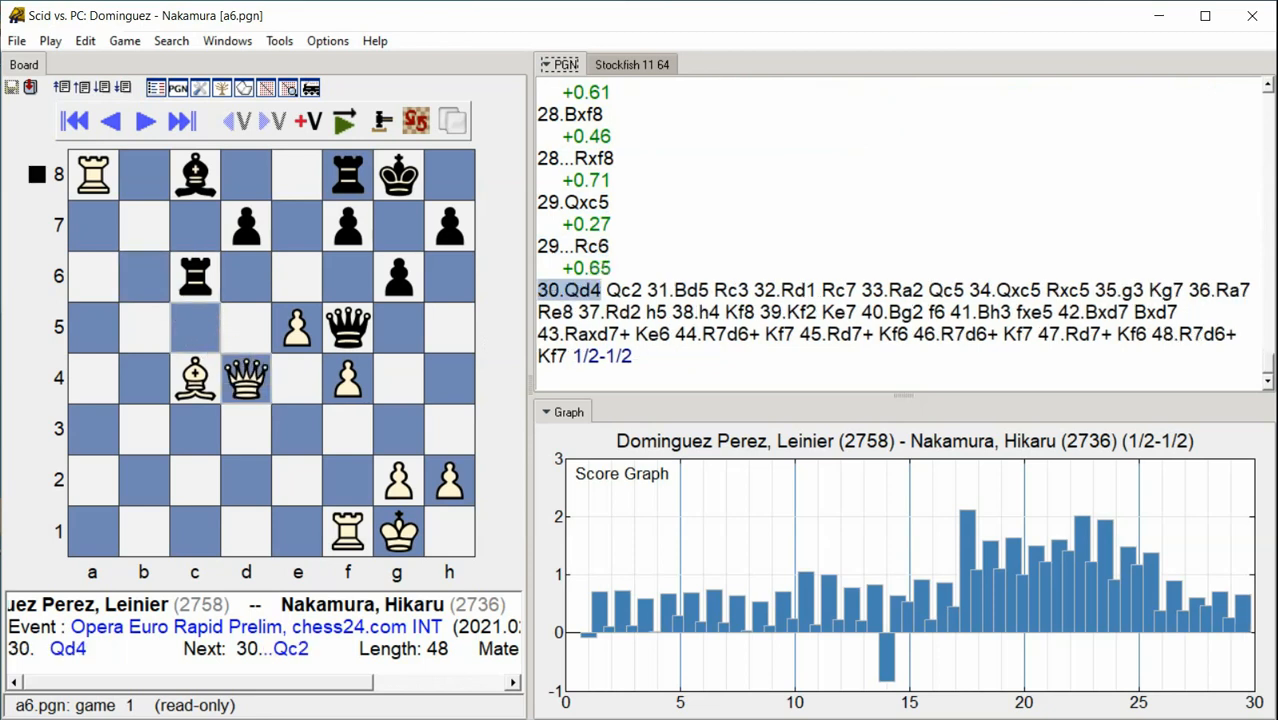
click(144, 122)
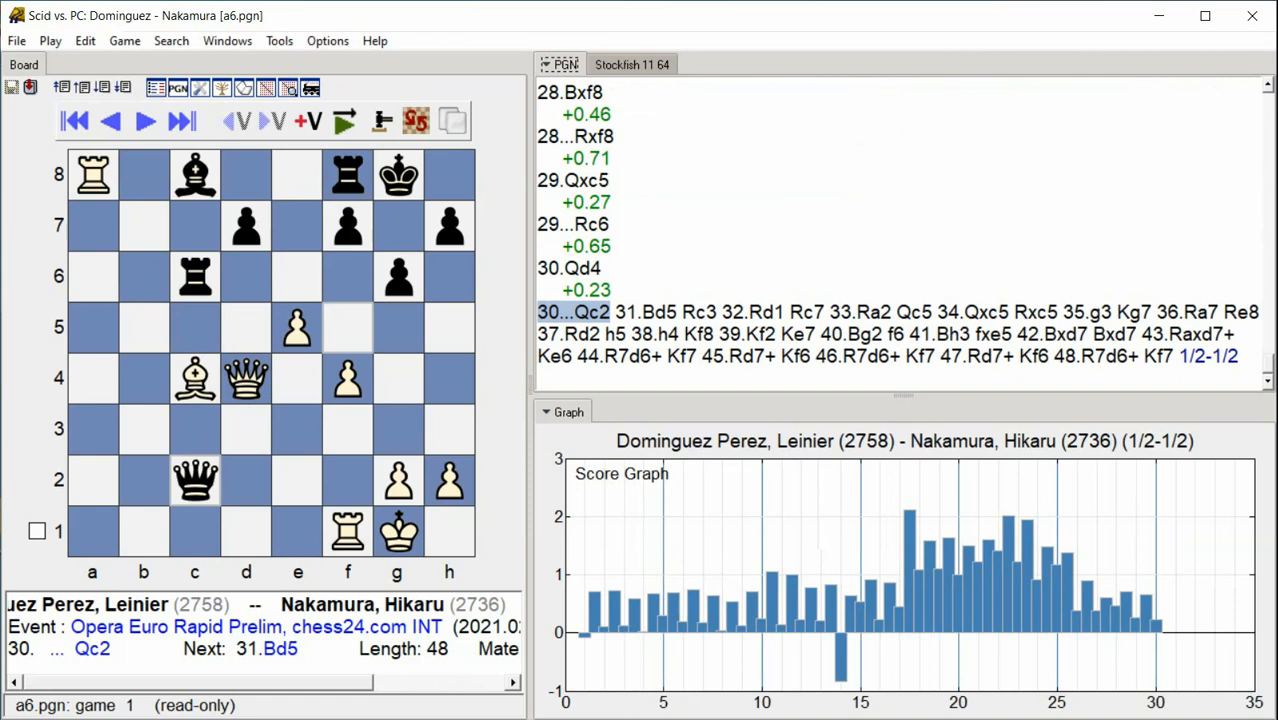
click(144, 122)
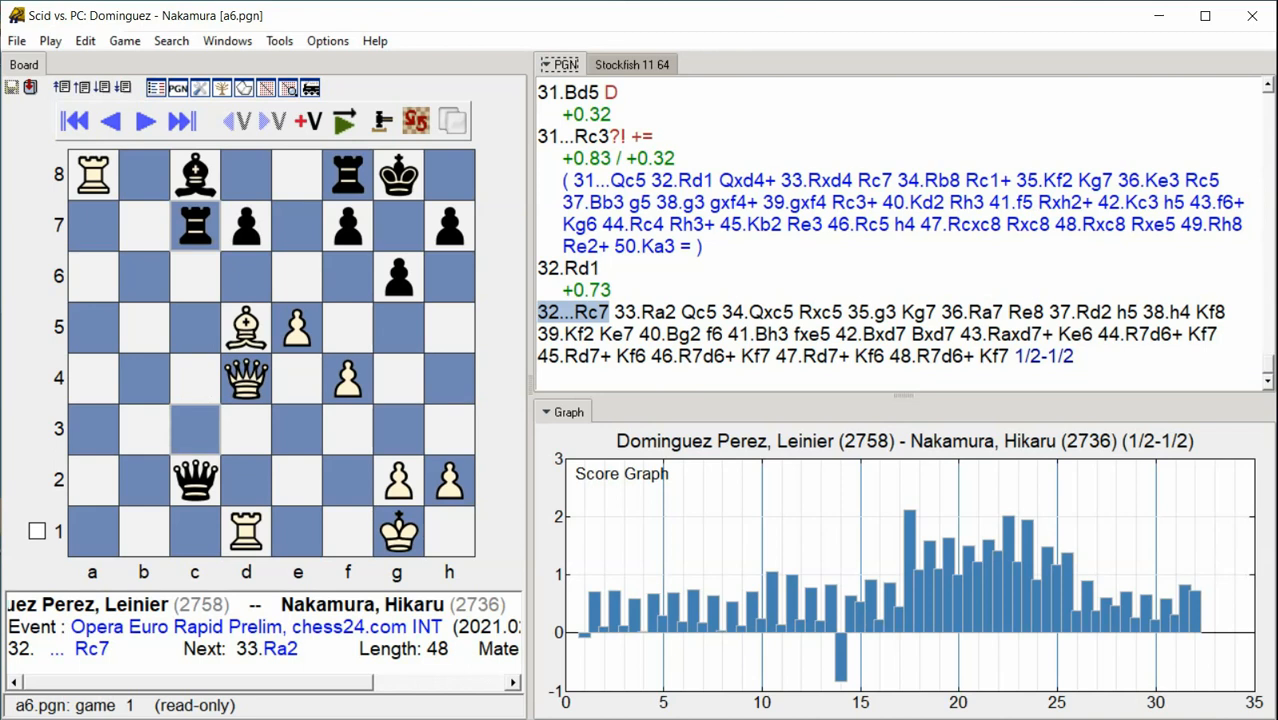
click(180, 122)
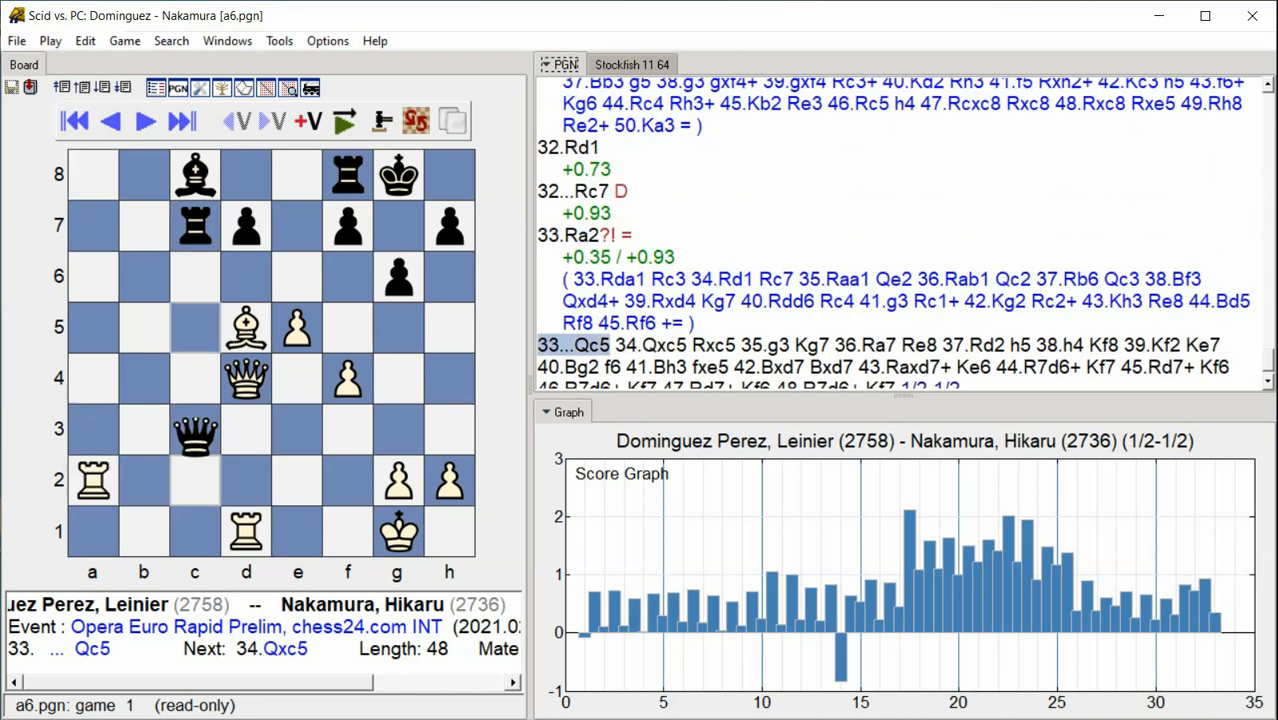
click(180, 122)
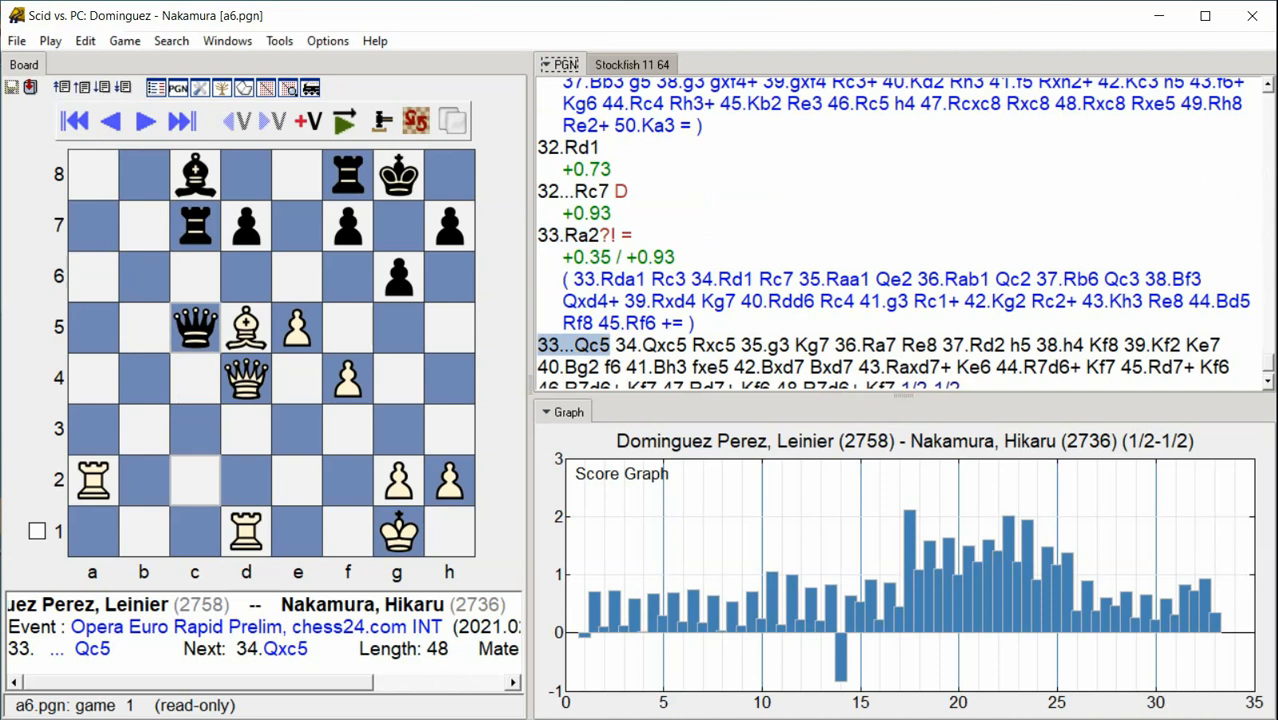
click(180, 120)
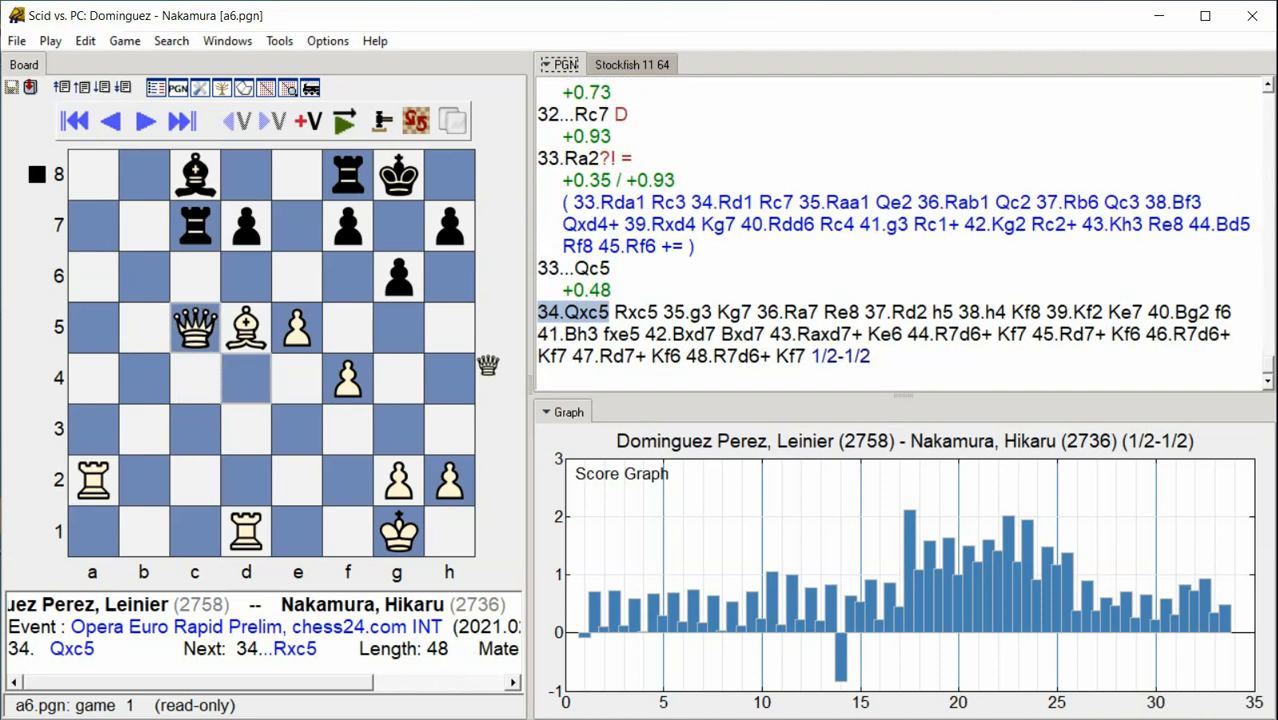
click(144, 122)
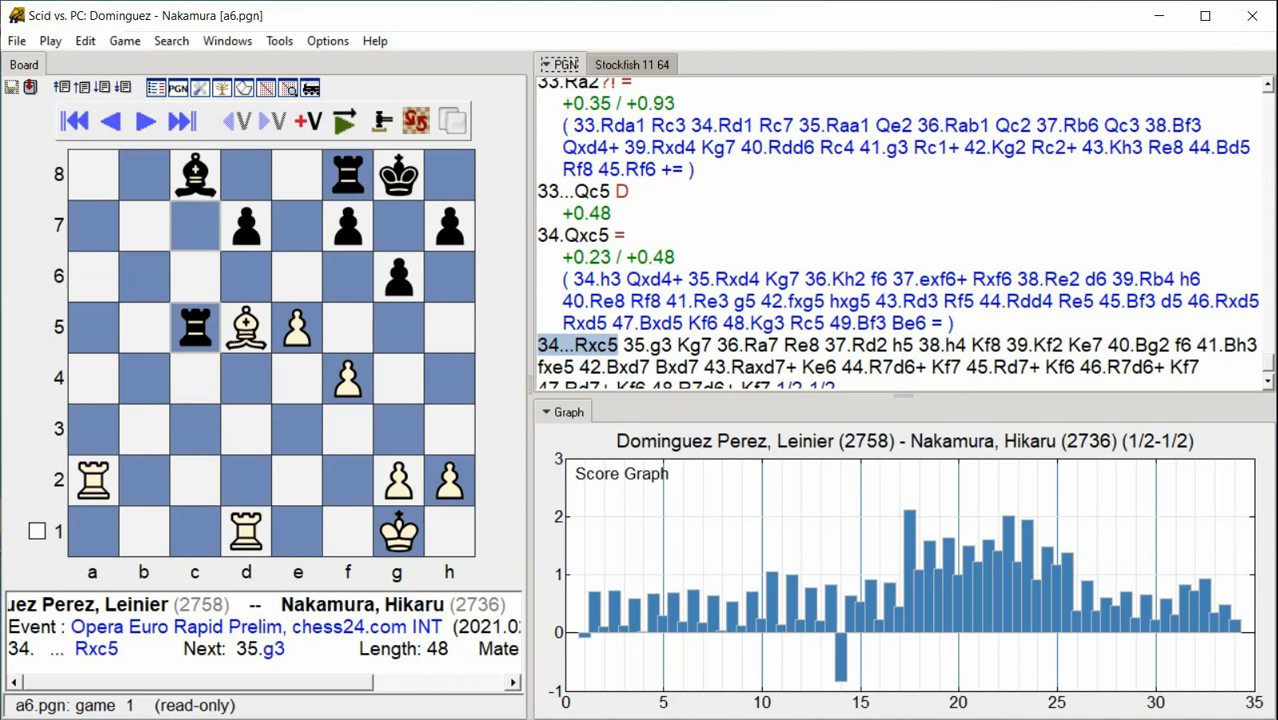
- Step forward through 36.Ra7, 37...h5 and 39.Kf2 as each move gets annotated
click(142, 120)
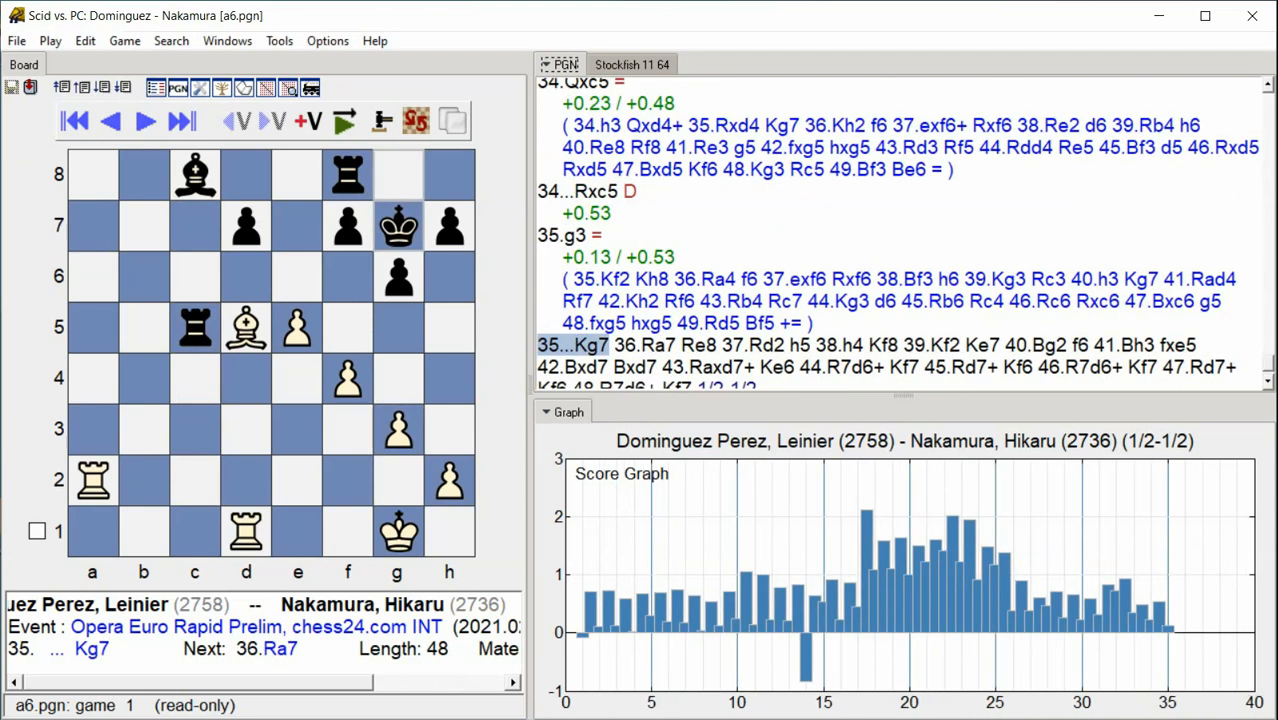
click(180, 122)
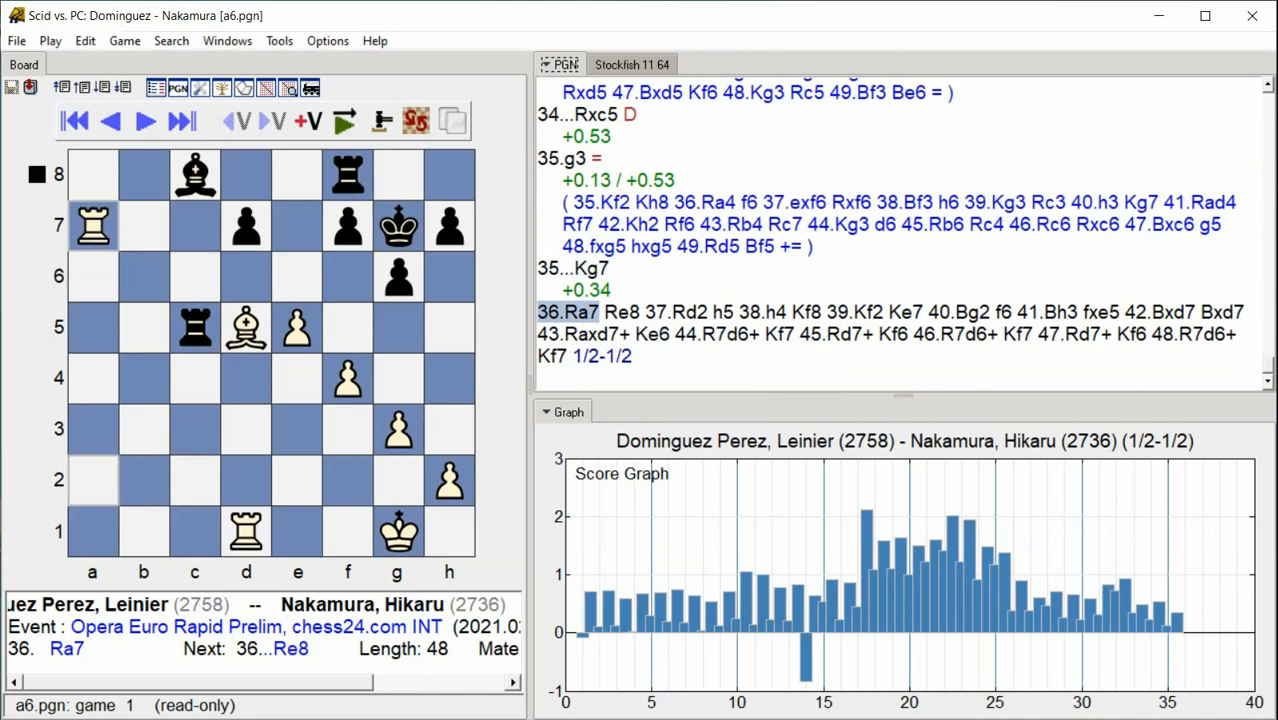
click(144, 120)
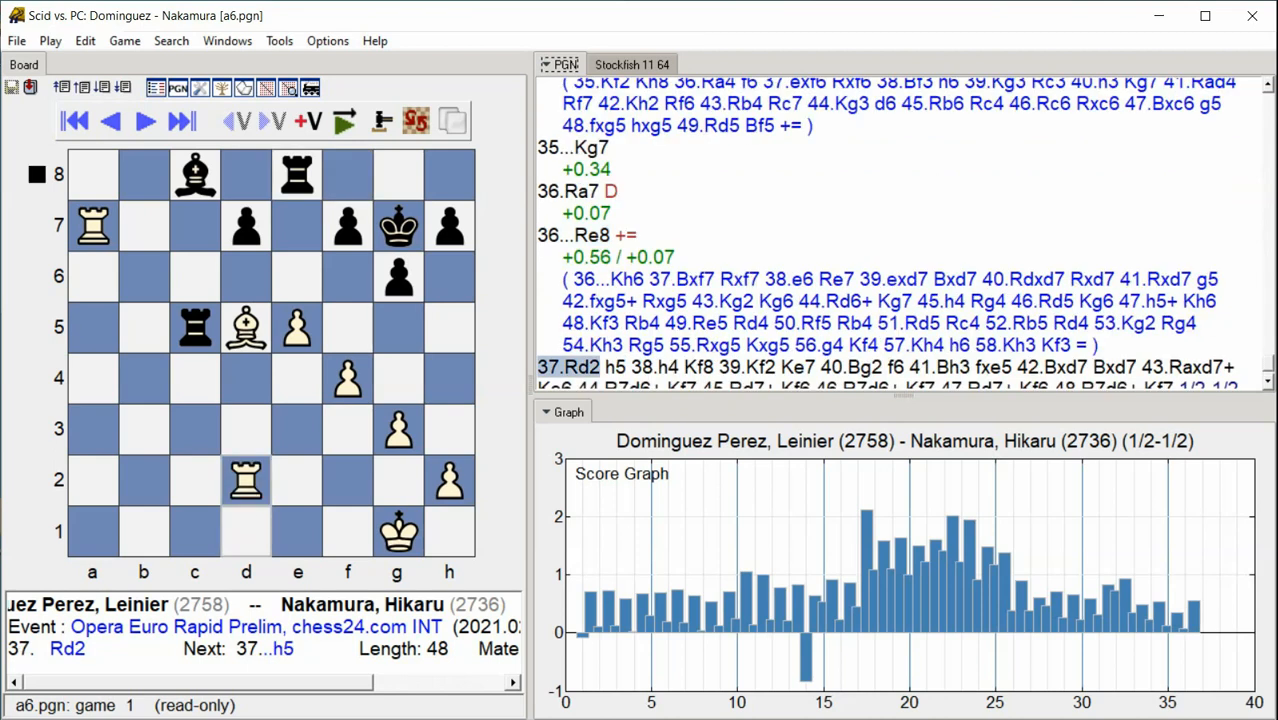
click(180, 120)
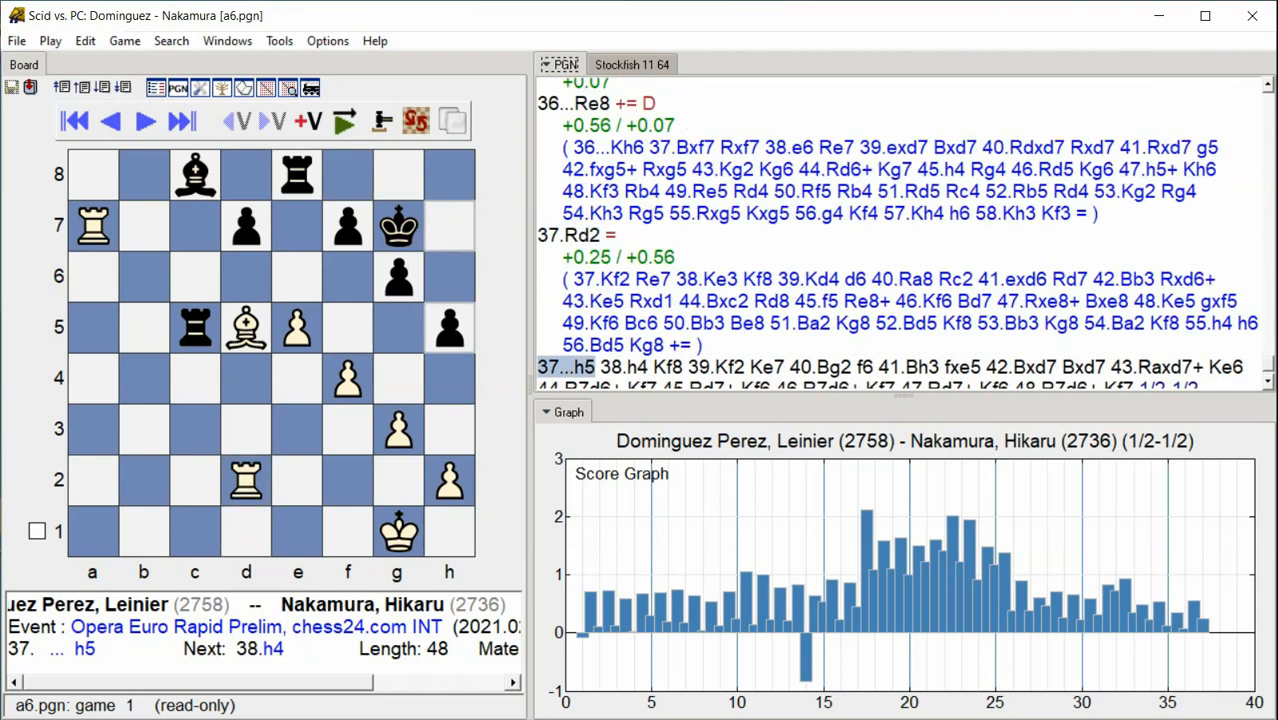
click(144, 120)
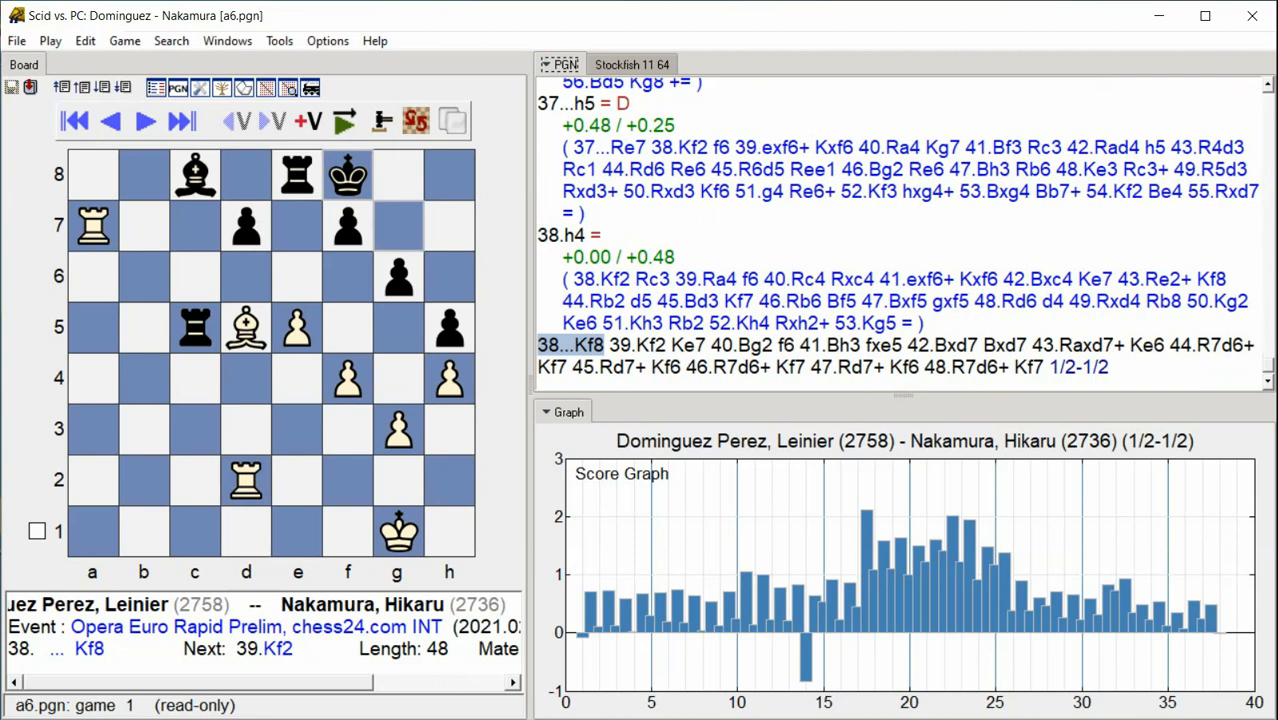
click(144, 120)
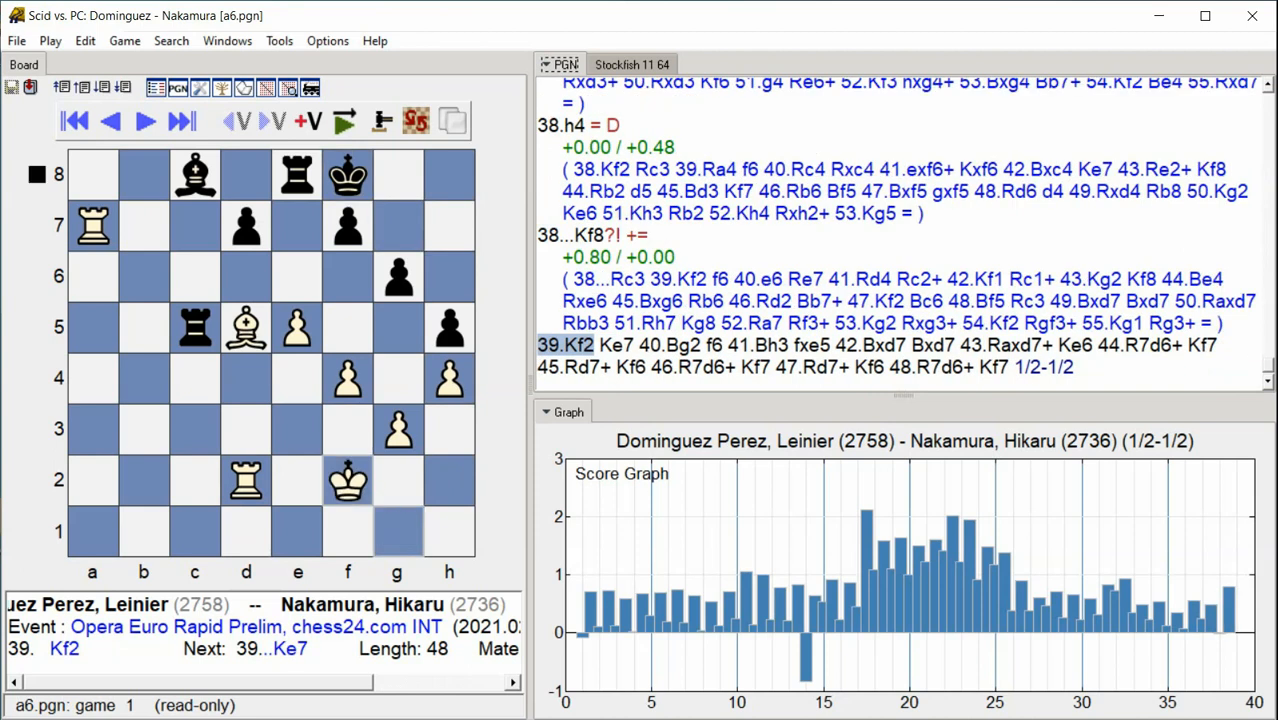
- Advance through 40.Bg2, 41.Bh3 and 42.Bxd7 with evaluations added
click(180, 122)
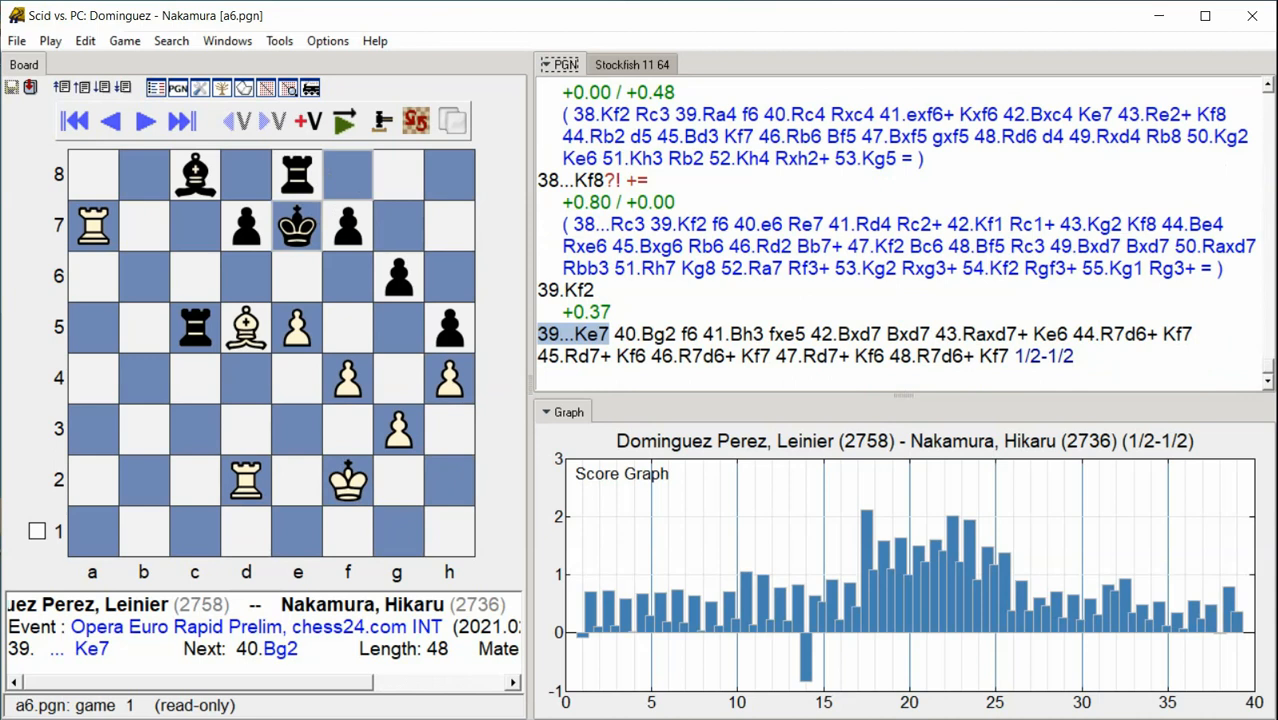
click(144, 120)
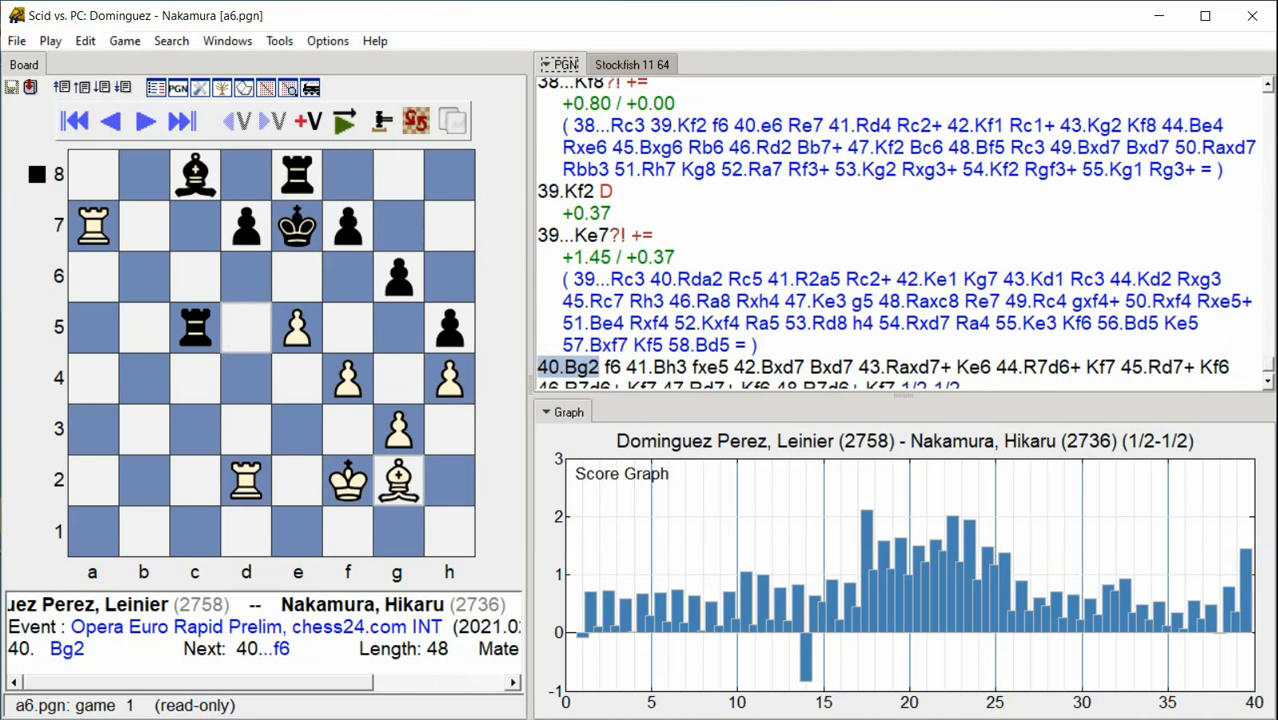
click(180, 122)
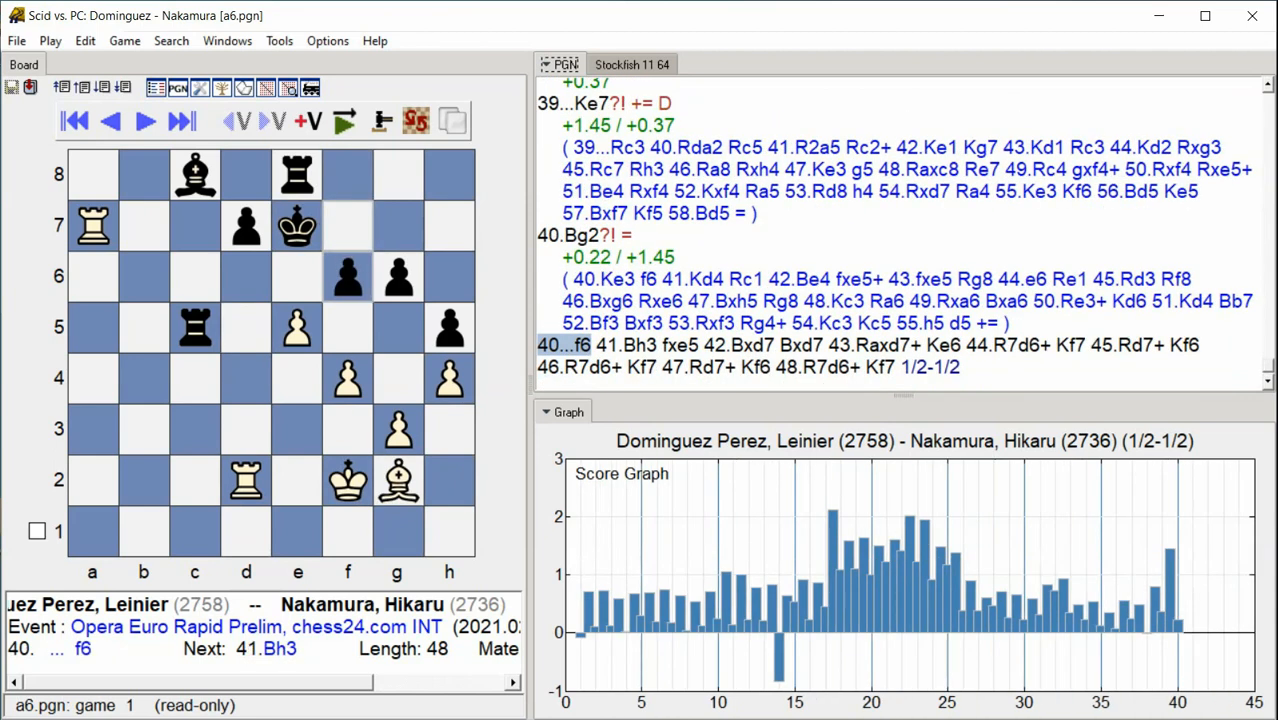
click(144, 122)
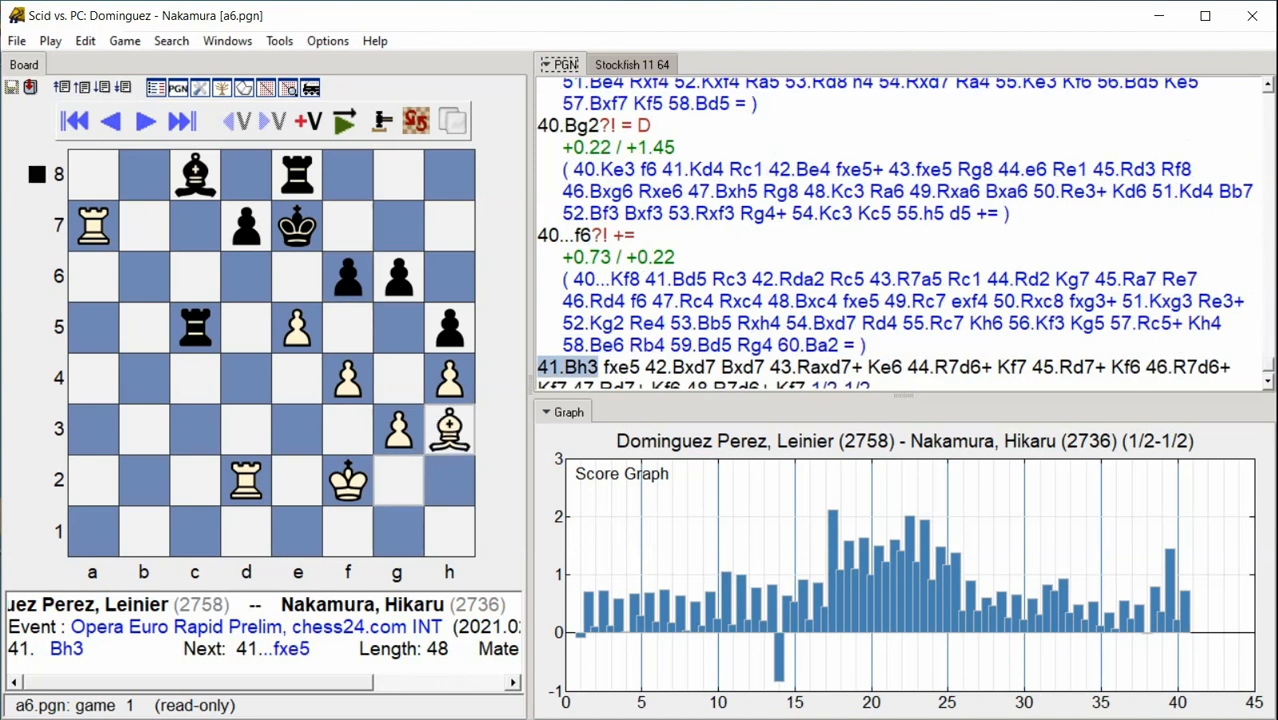
click(180, 120)
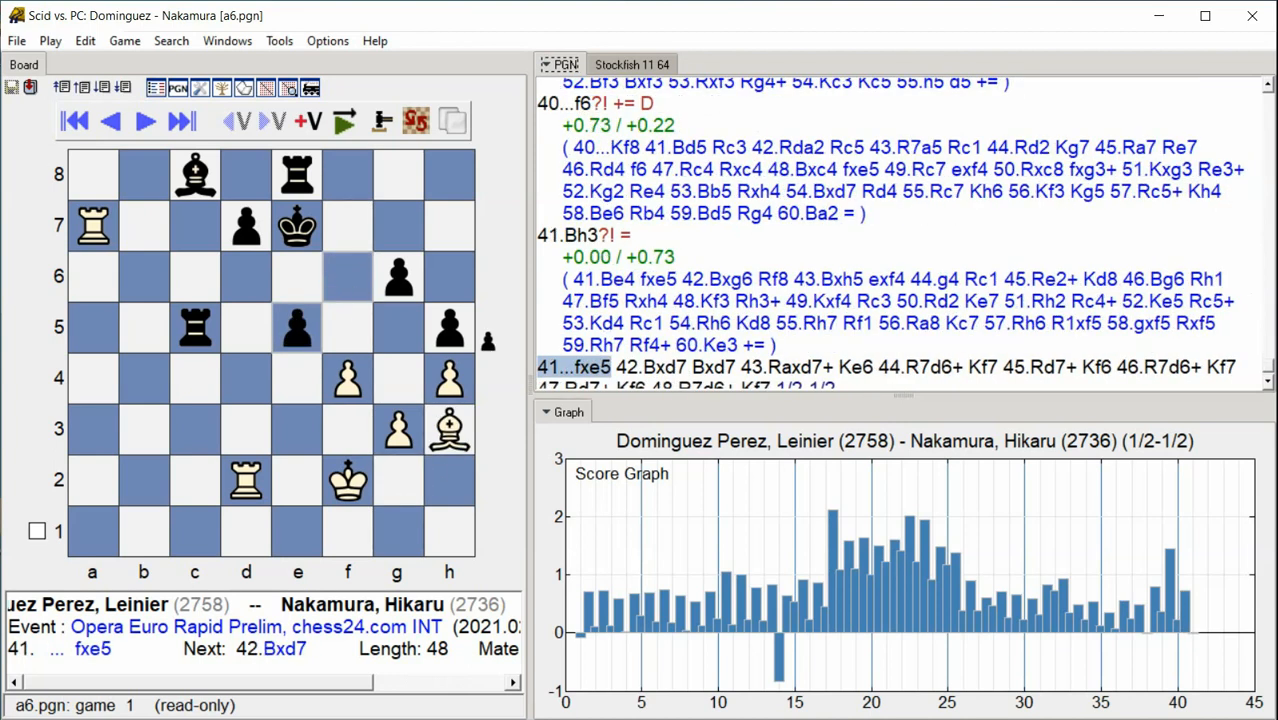
click(144, 120)
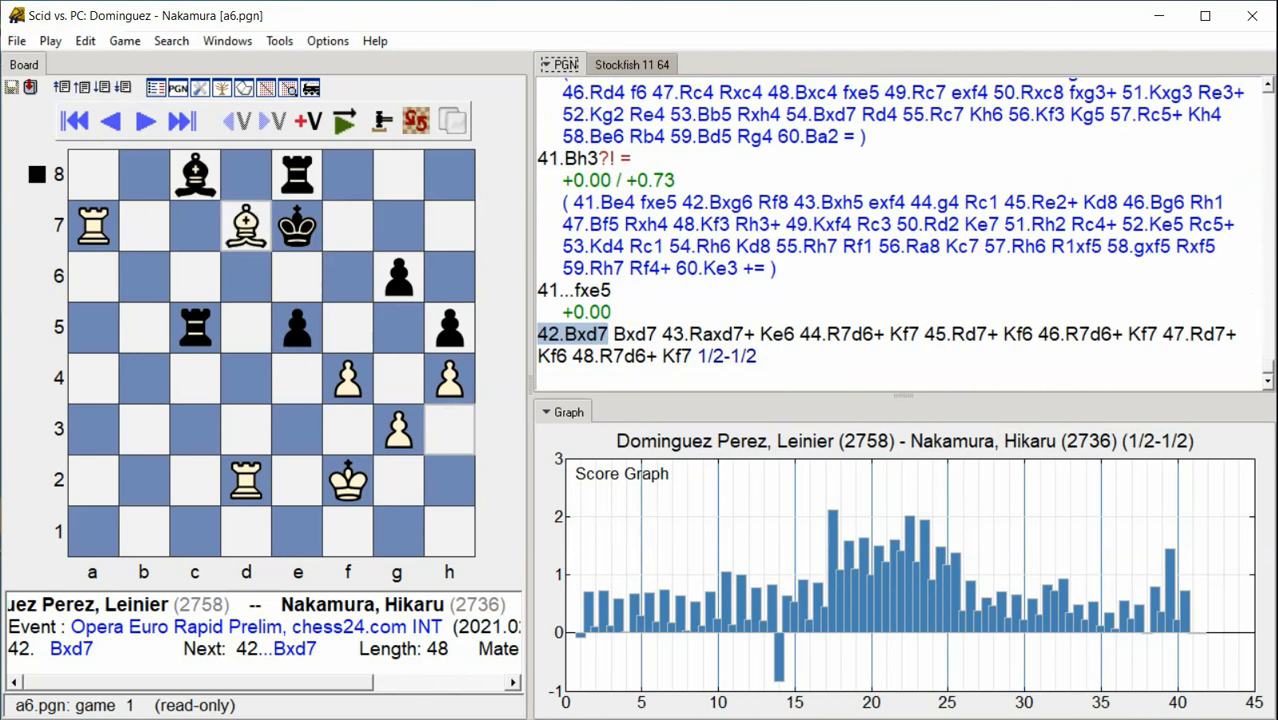
- Step through the rook checks 44.R7d6+, 45.Rd7+ and 46.R7d6+ with annotations
click(180, 120)
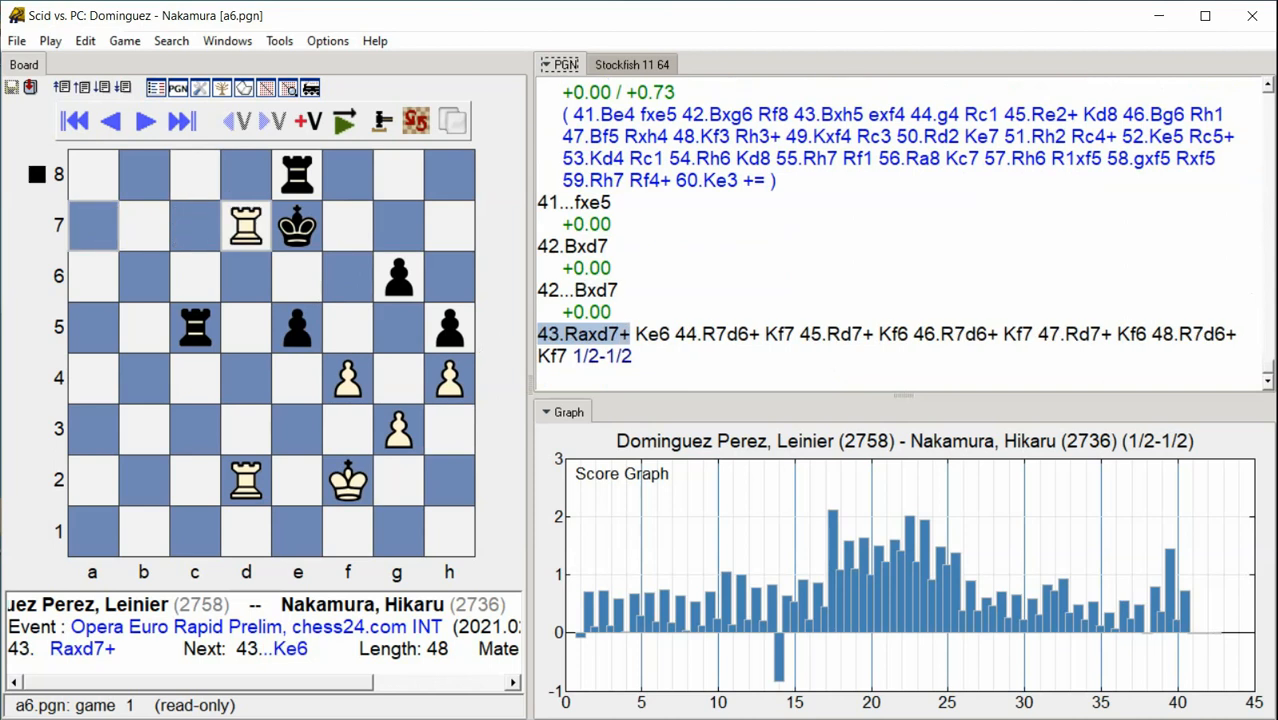
click(144, 122)
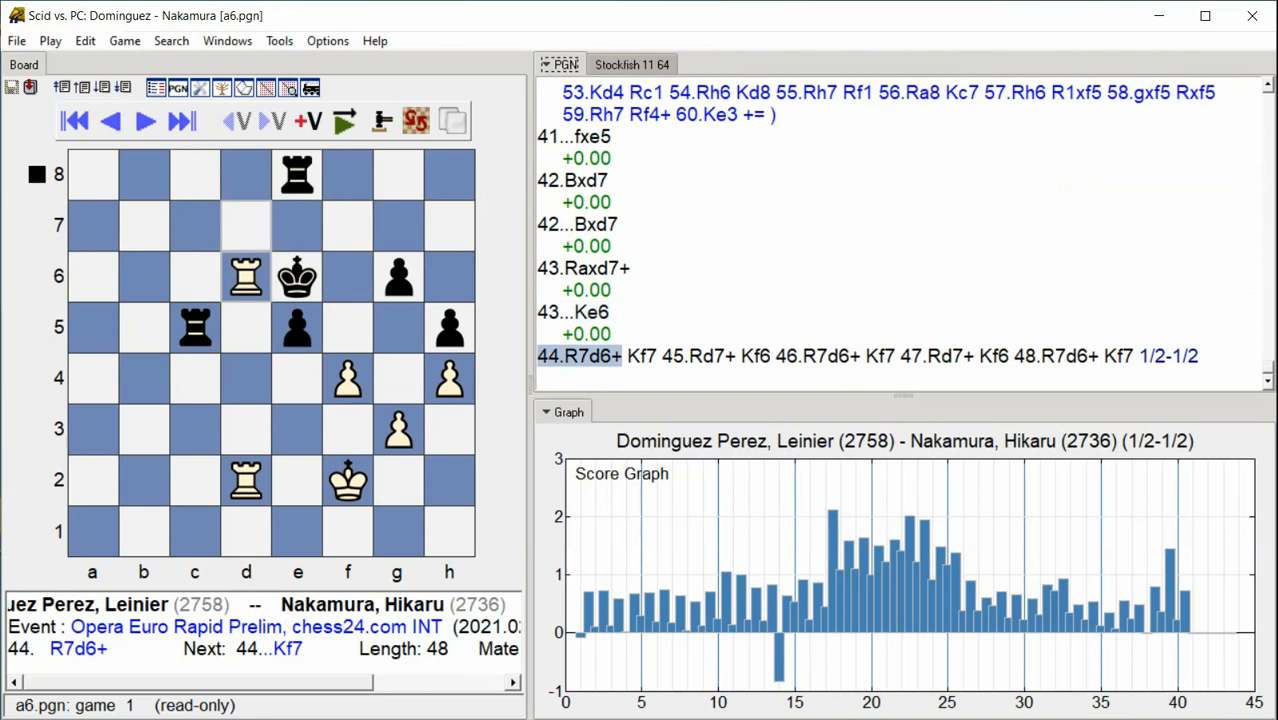
click(180, 120)
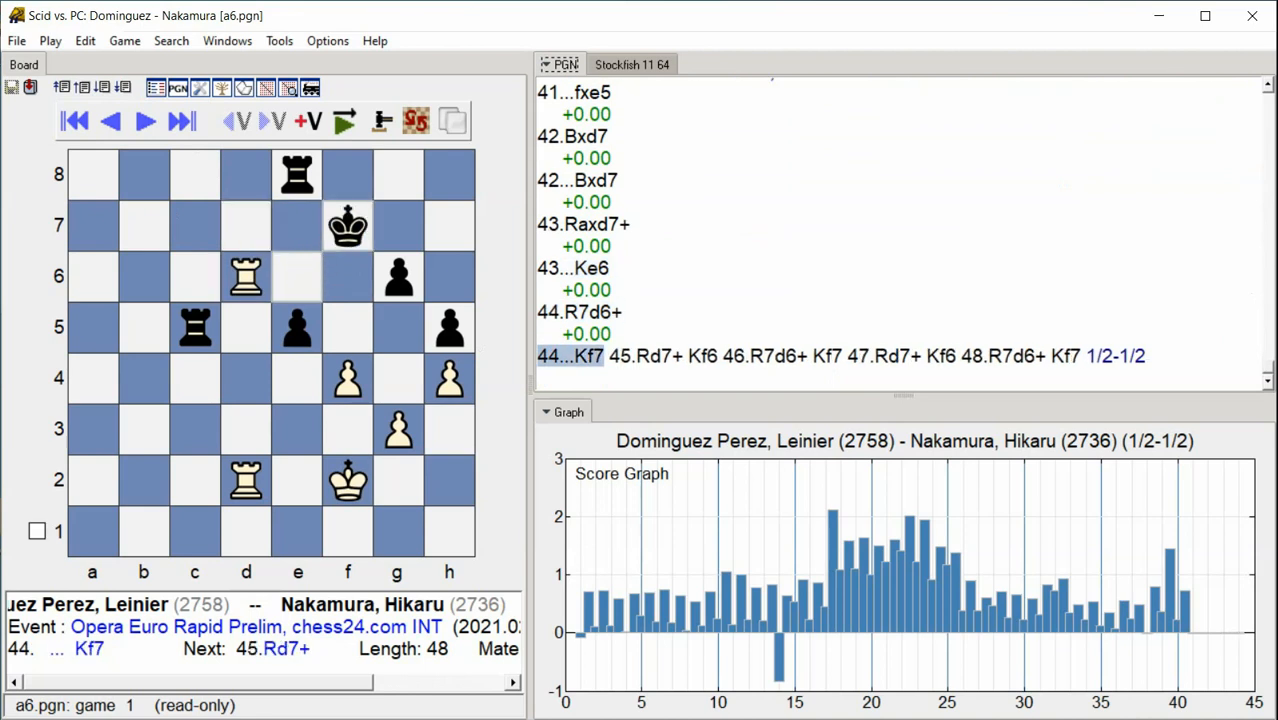
click(144, 122)
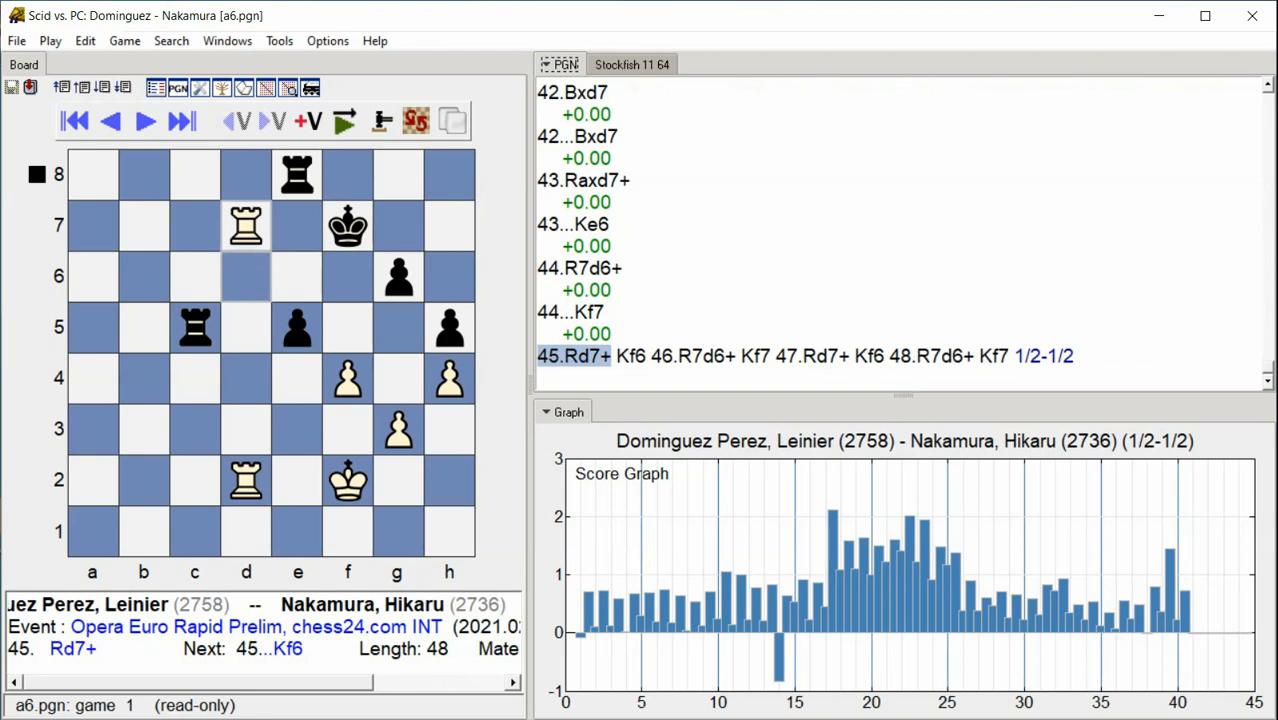
click(182, 122)
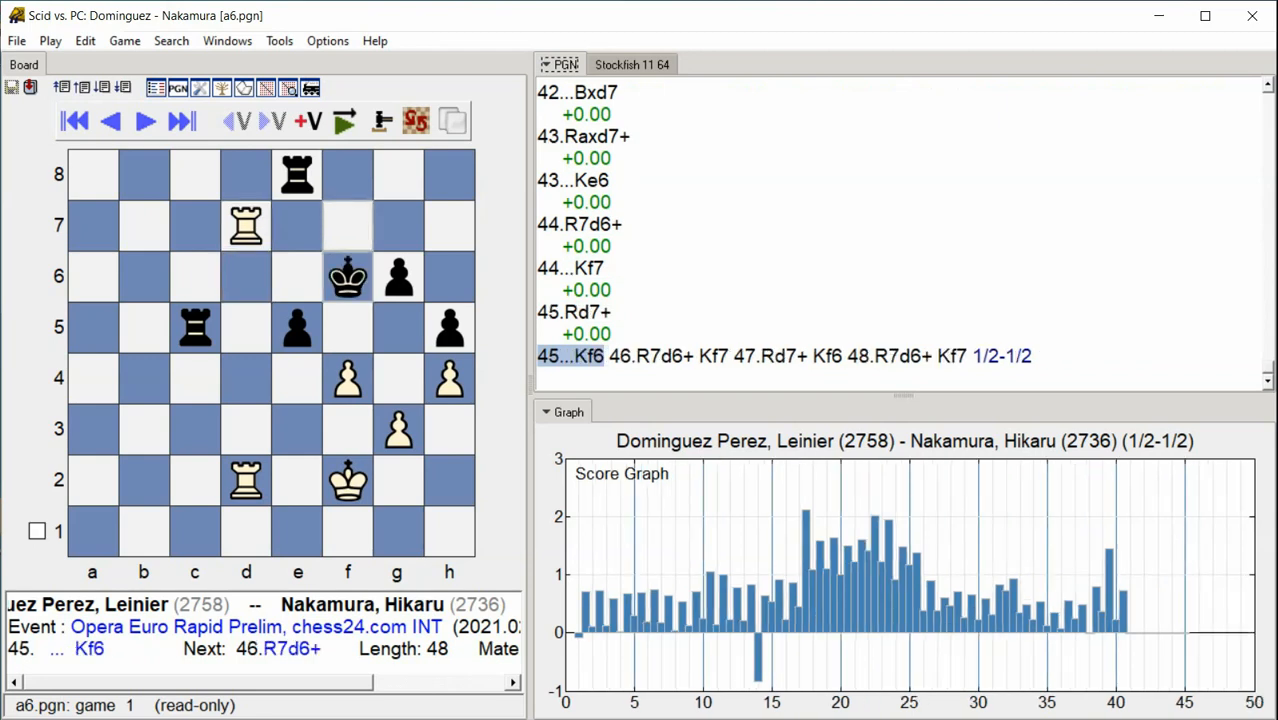
click(144, 120)
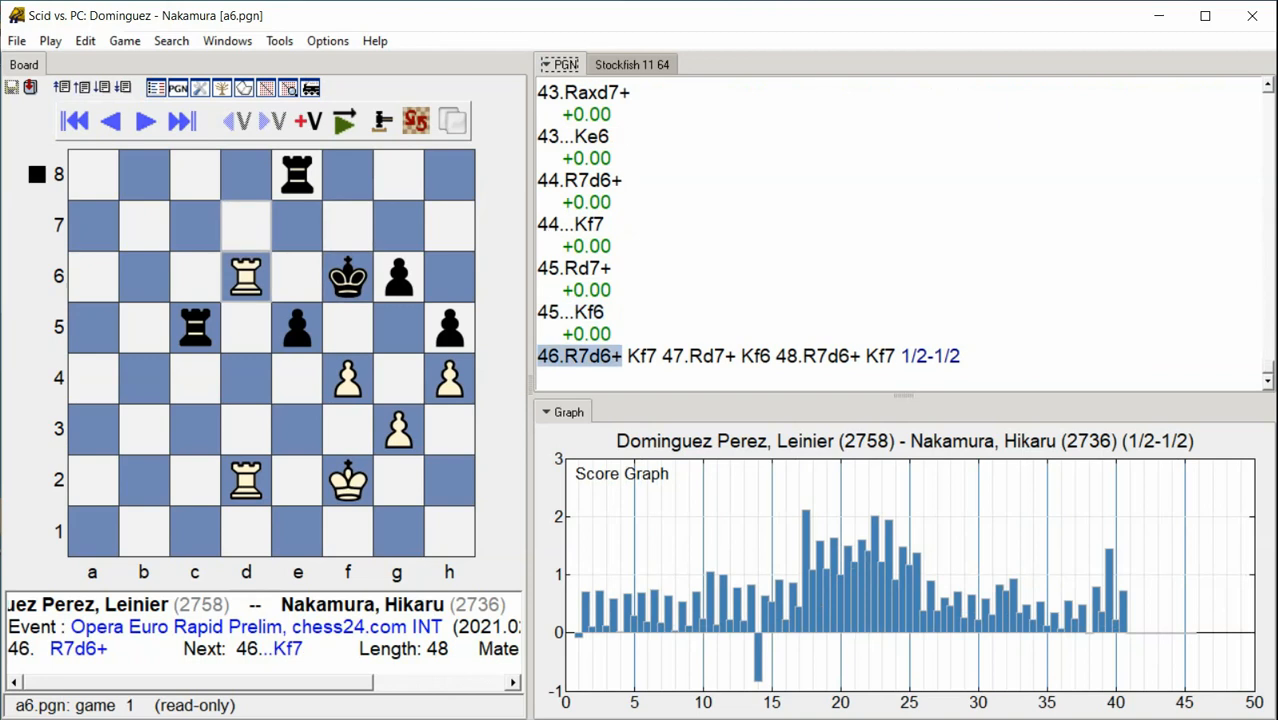
- Advance through 47.Rd7+ and 48.R7d6+ to the final move 48...Kf7 and the draw
click(182, 120)
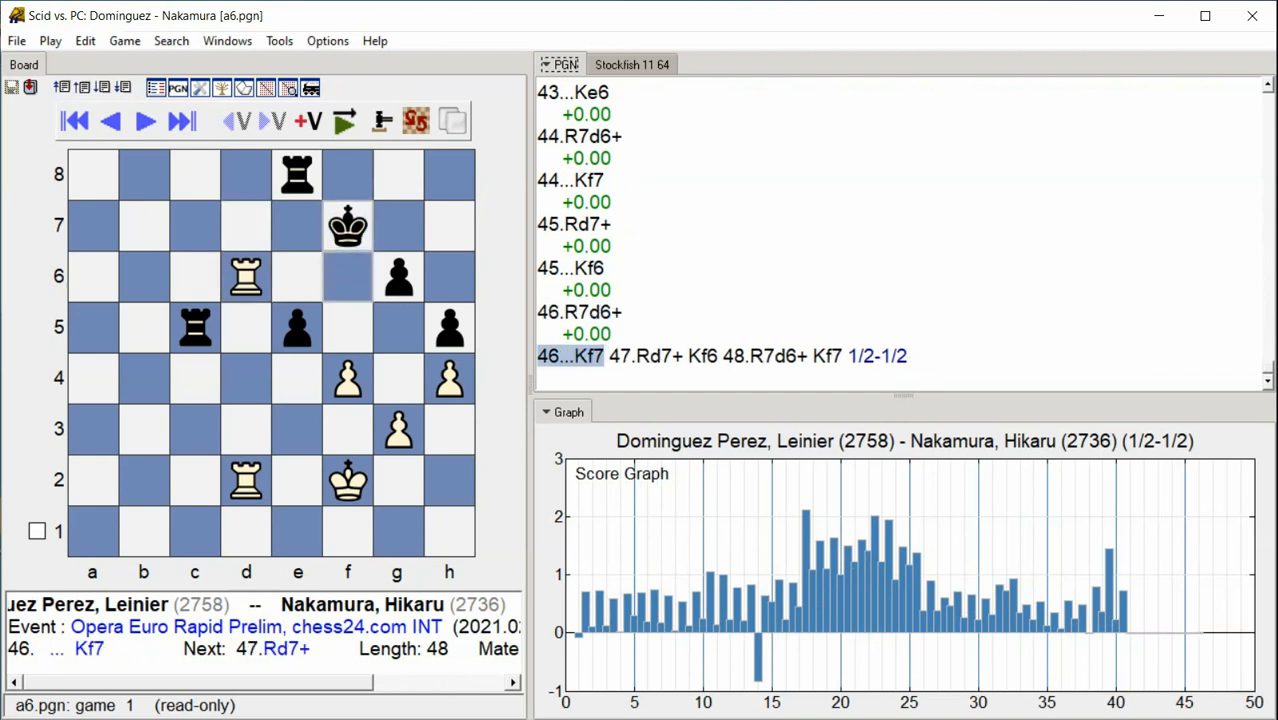
click(144, 120)
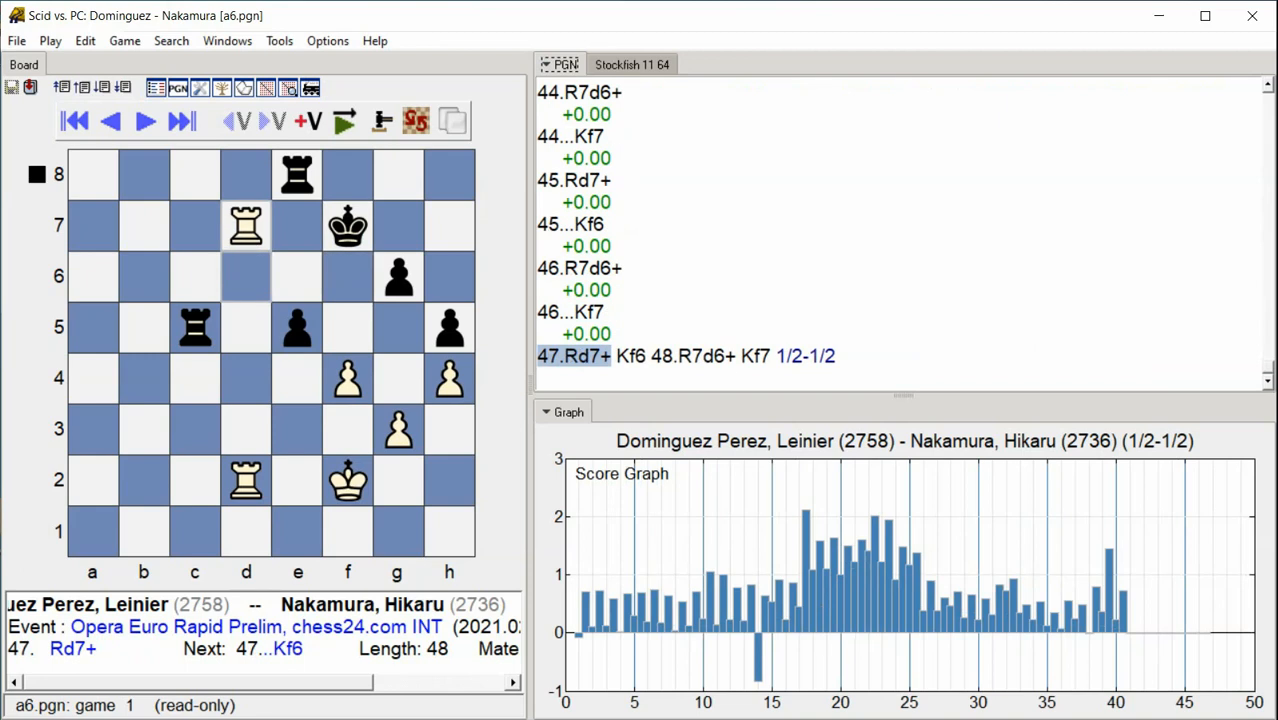
click(144, 120)
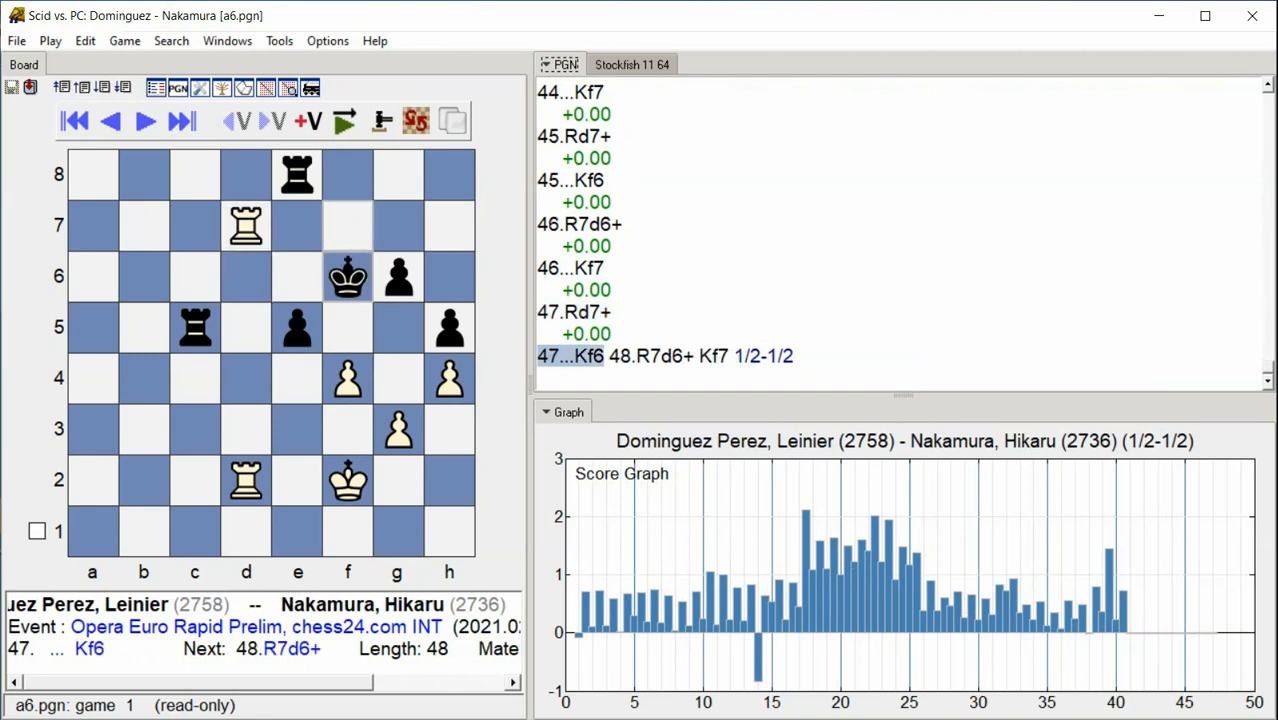
click(144, 120)
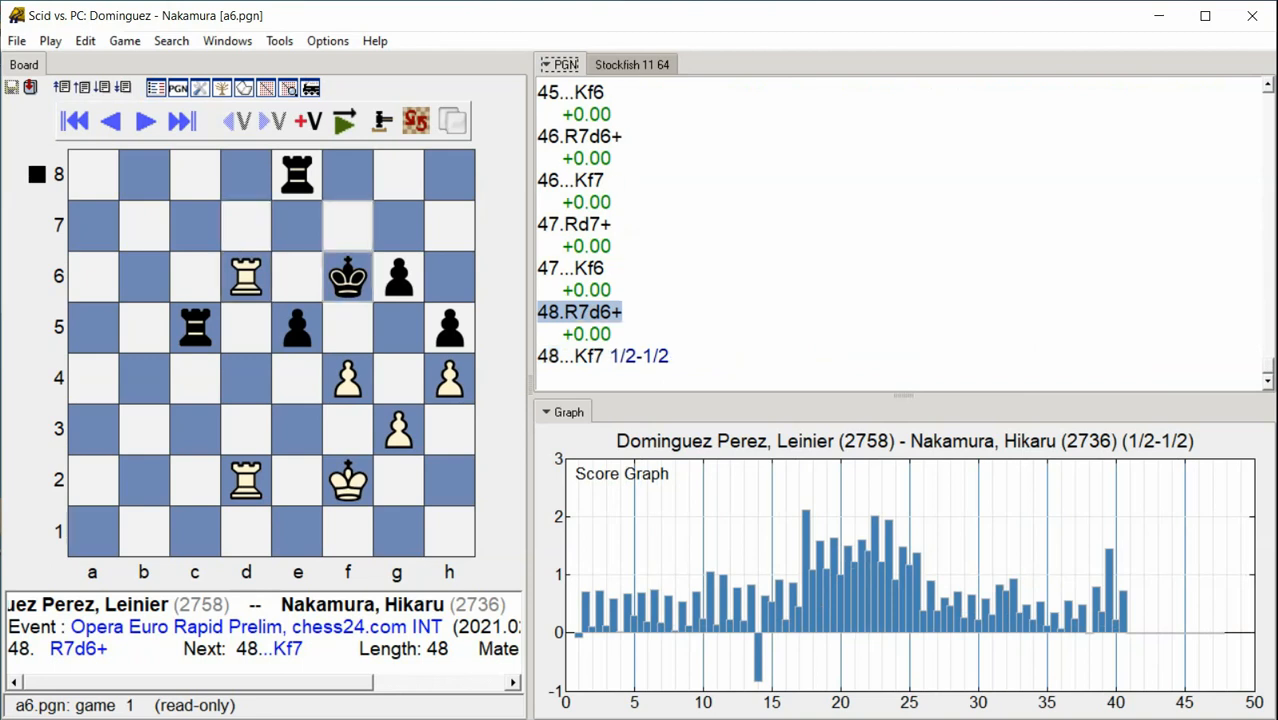
click(144, 120)
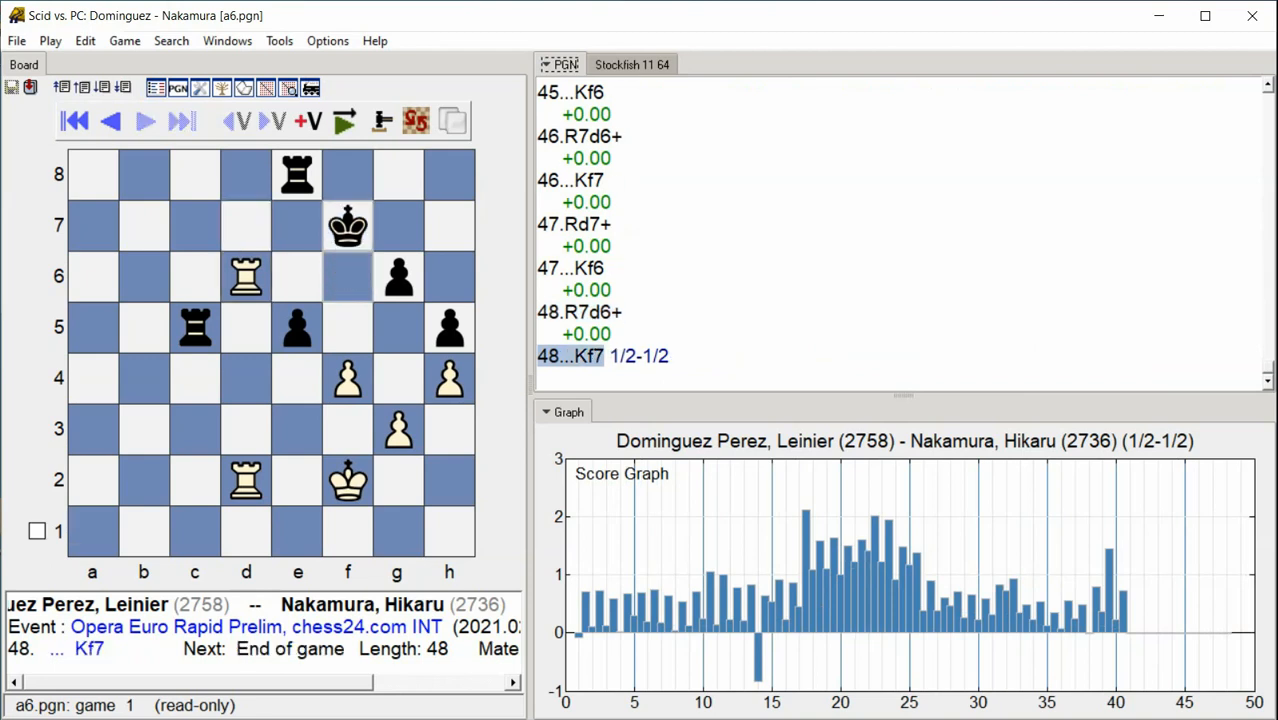